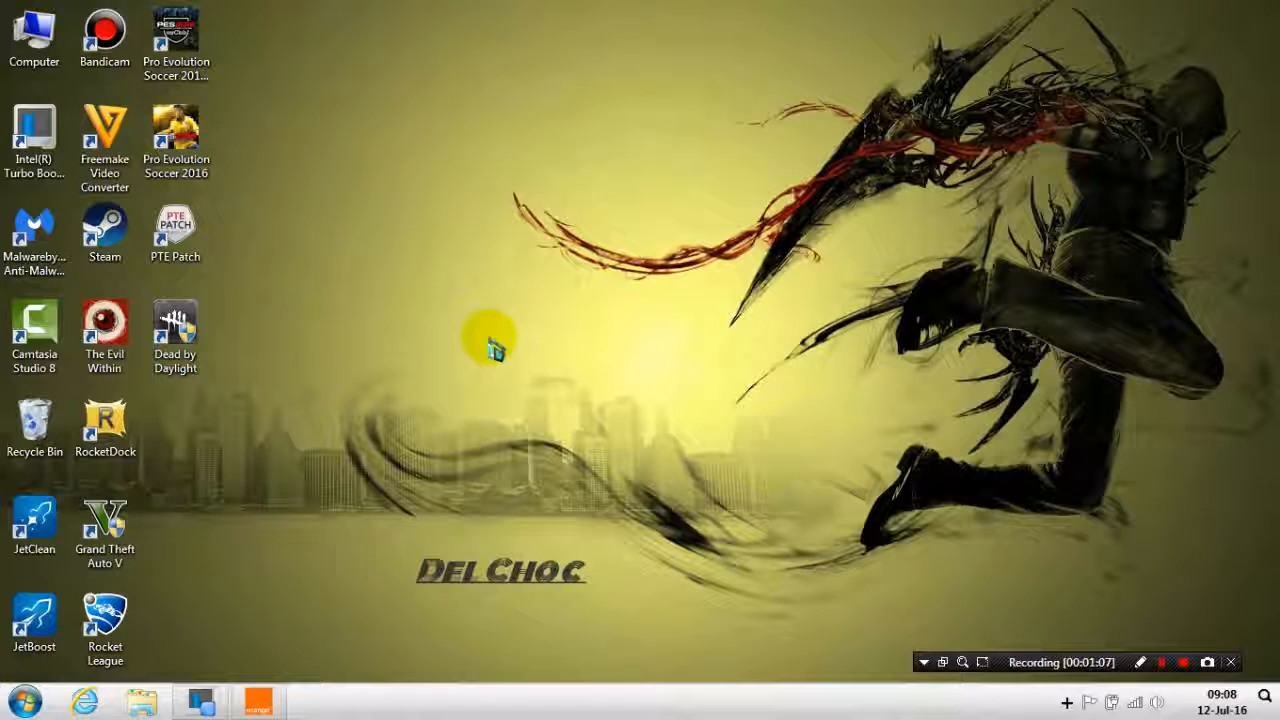
mouse_move(644, 400)
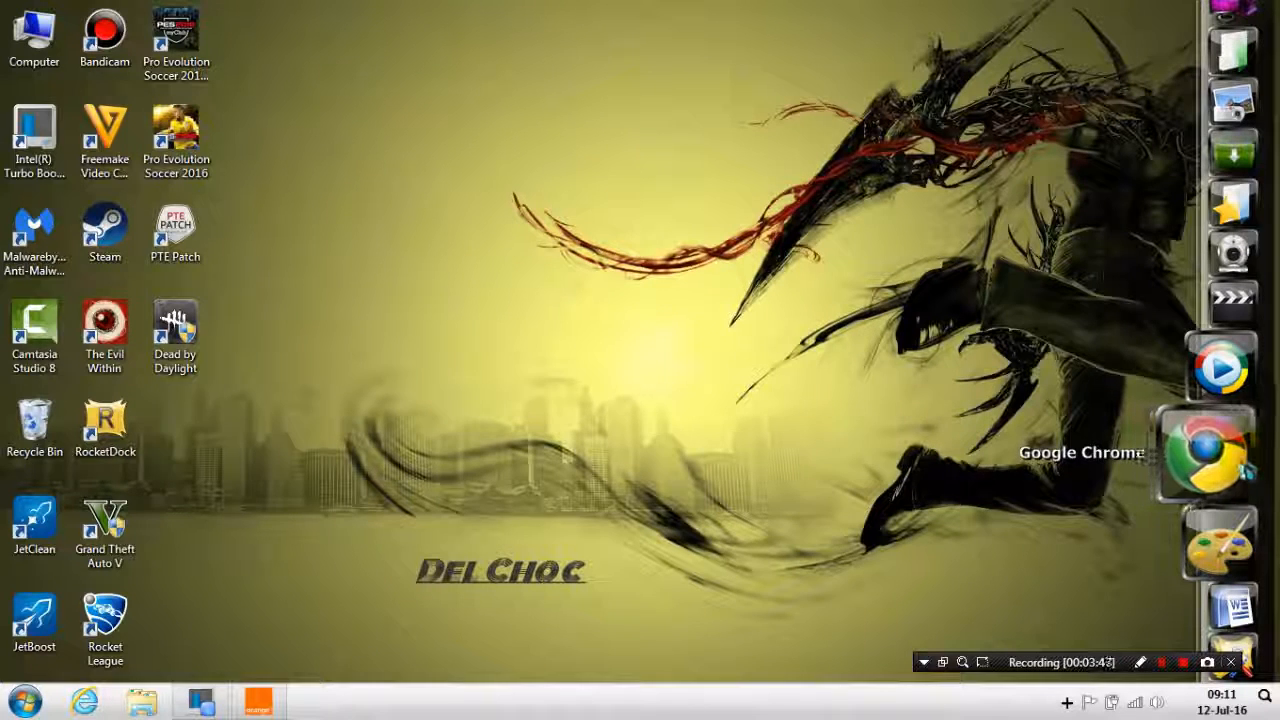
Step: Launch Chrome, open the YouTube channel bookmark, then load Panzoid Backgrounder in a new tab
left_click(1204, 452)
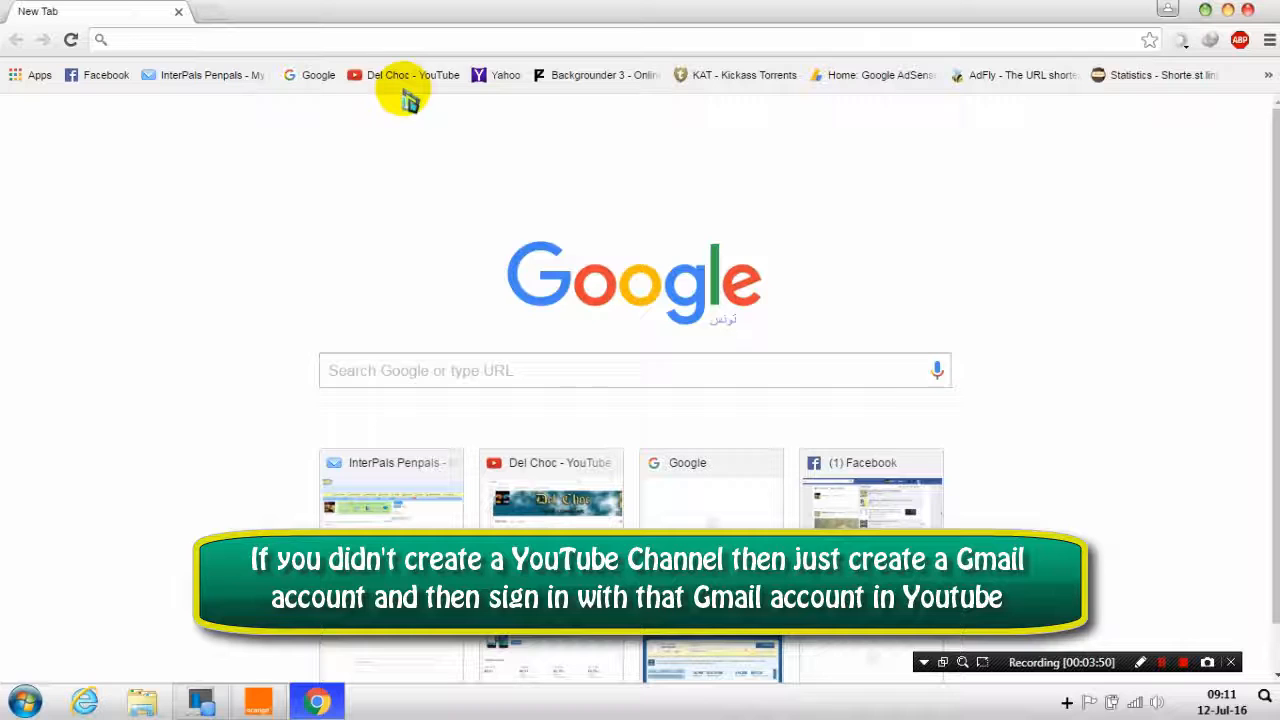
left_click(412, 74)
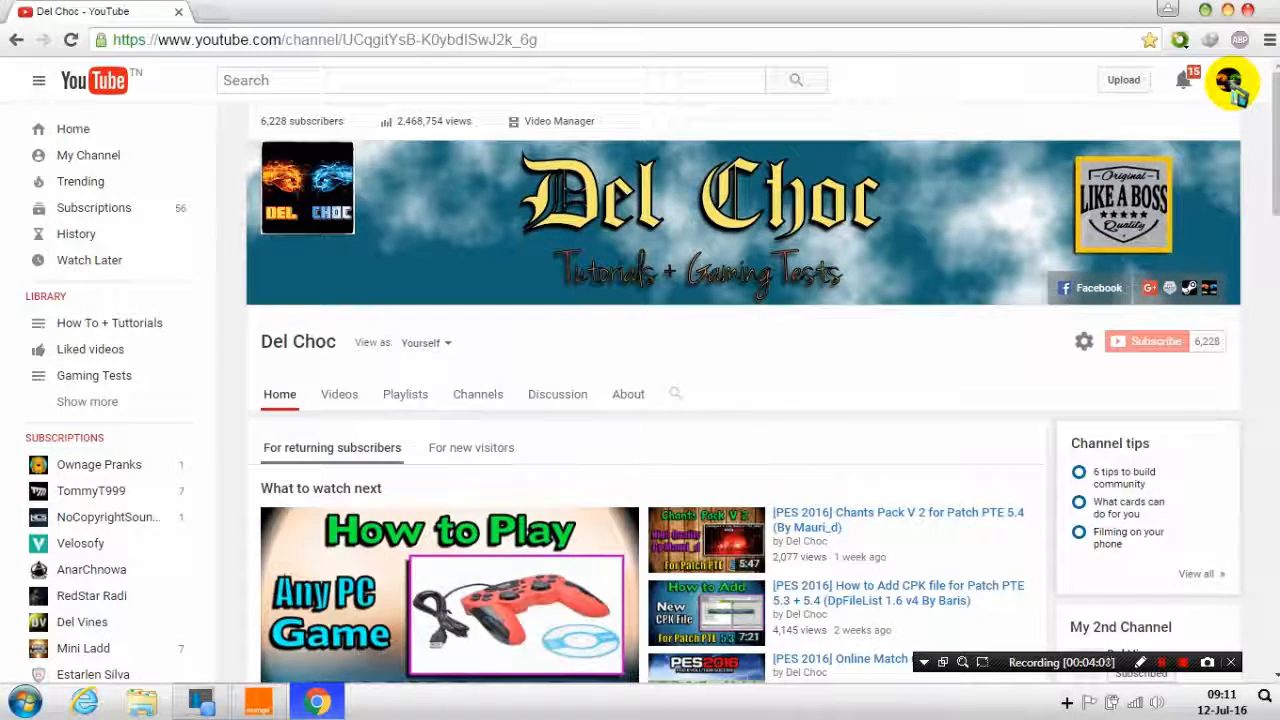
left_click(1230, 80)
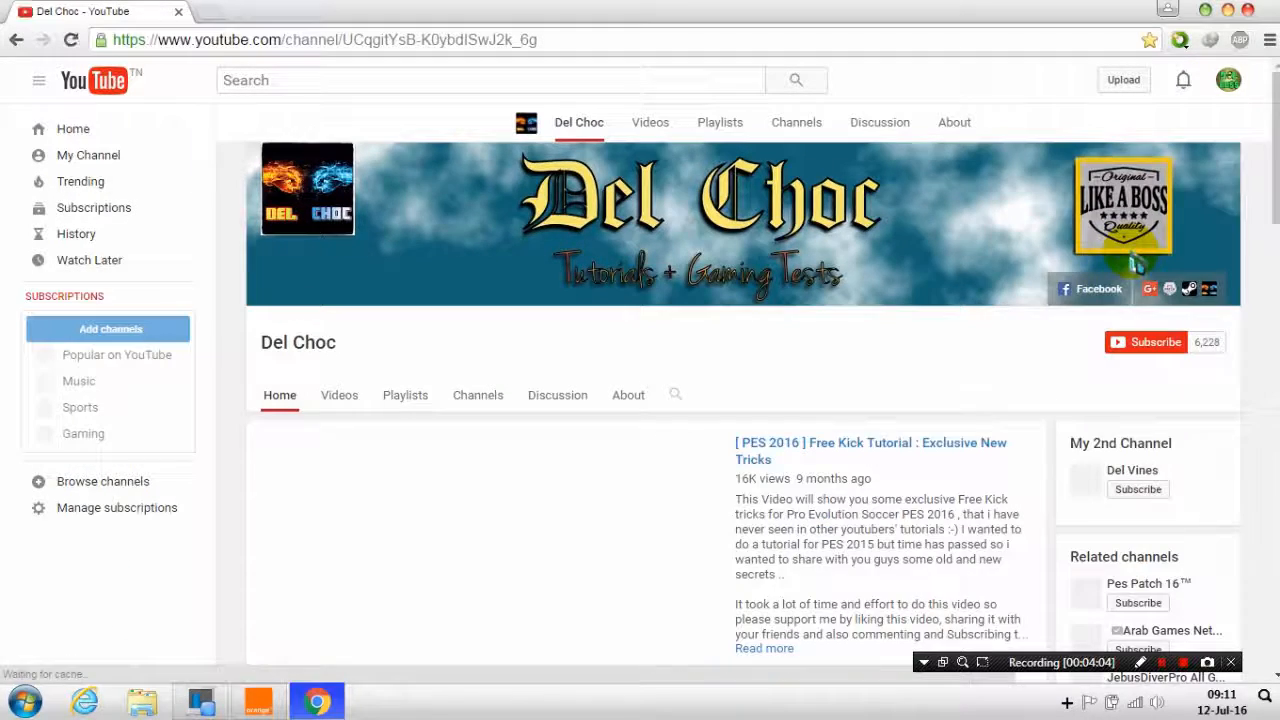
left_click(490, 528)
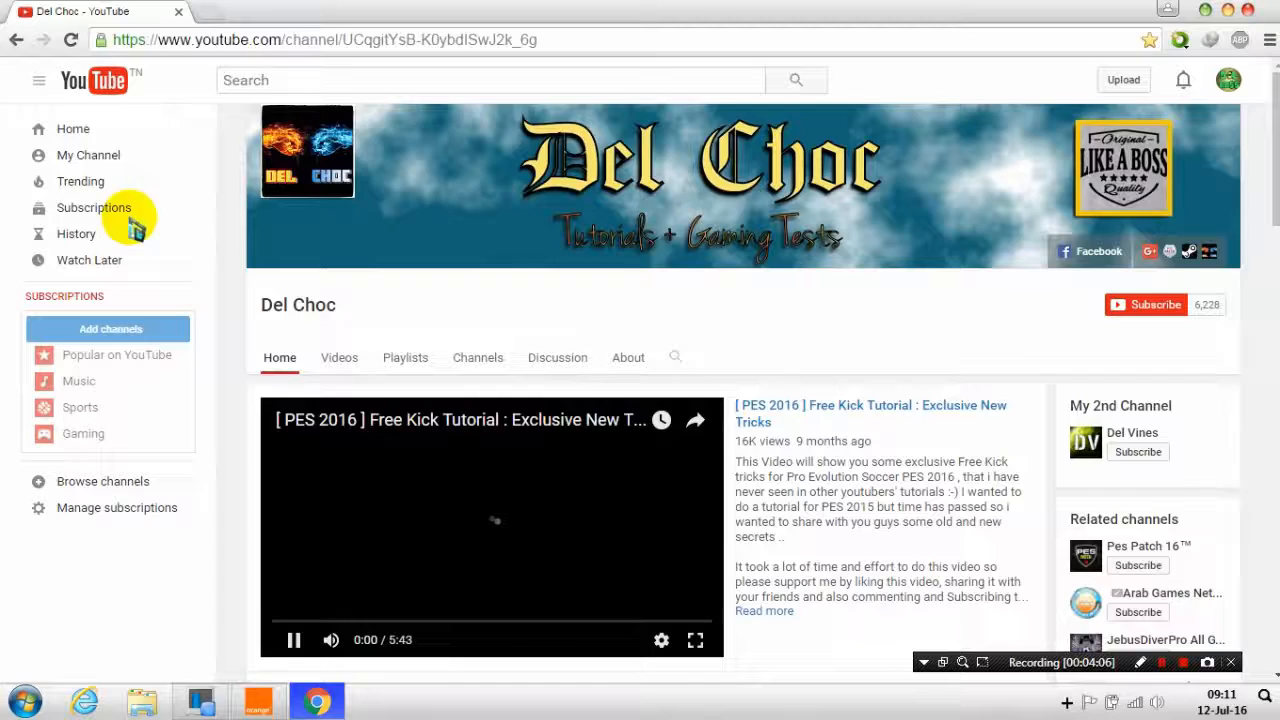
left_click(88, 156)
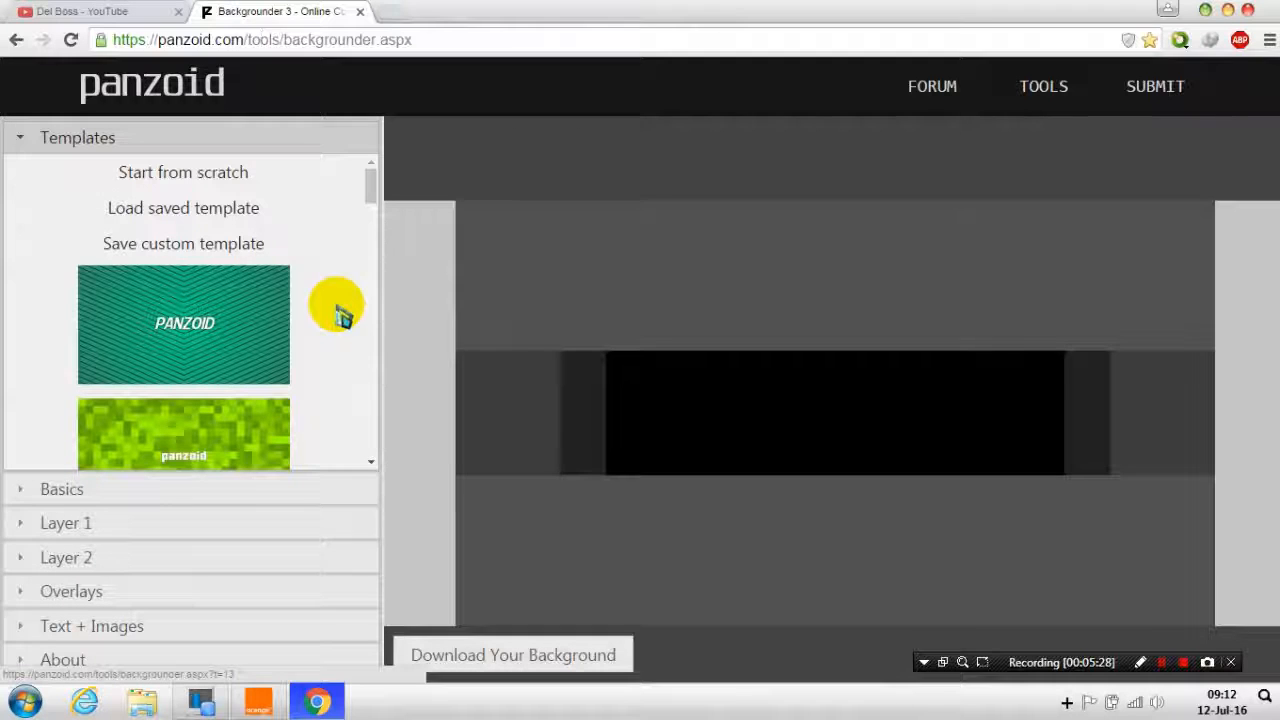
mouse_move(270, 236)
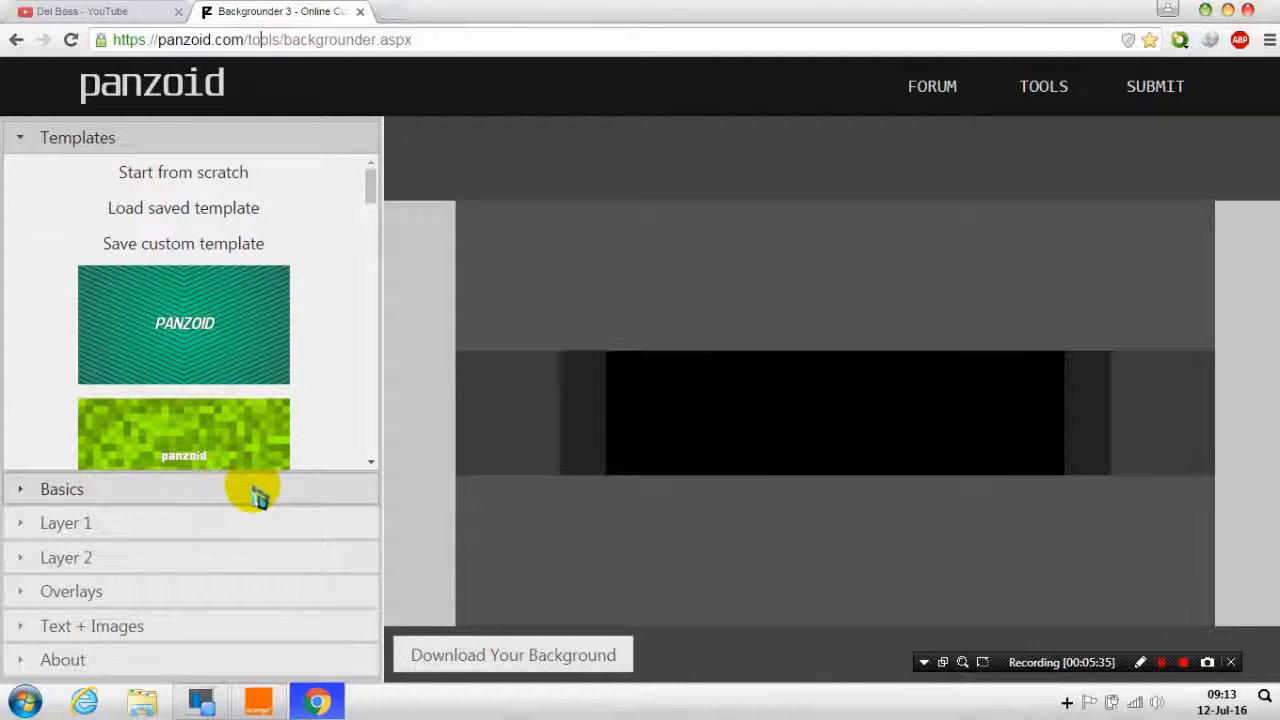
Step: Expand Basics, try the Channel Avatar canvas type, then set the type back to YouTube One
left_click(62, 488)
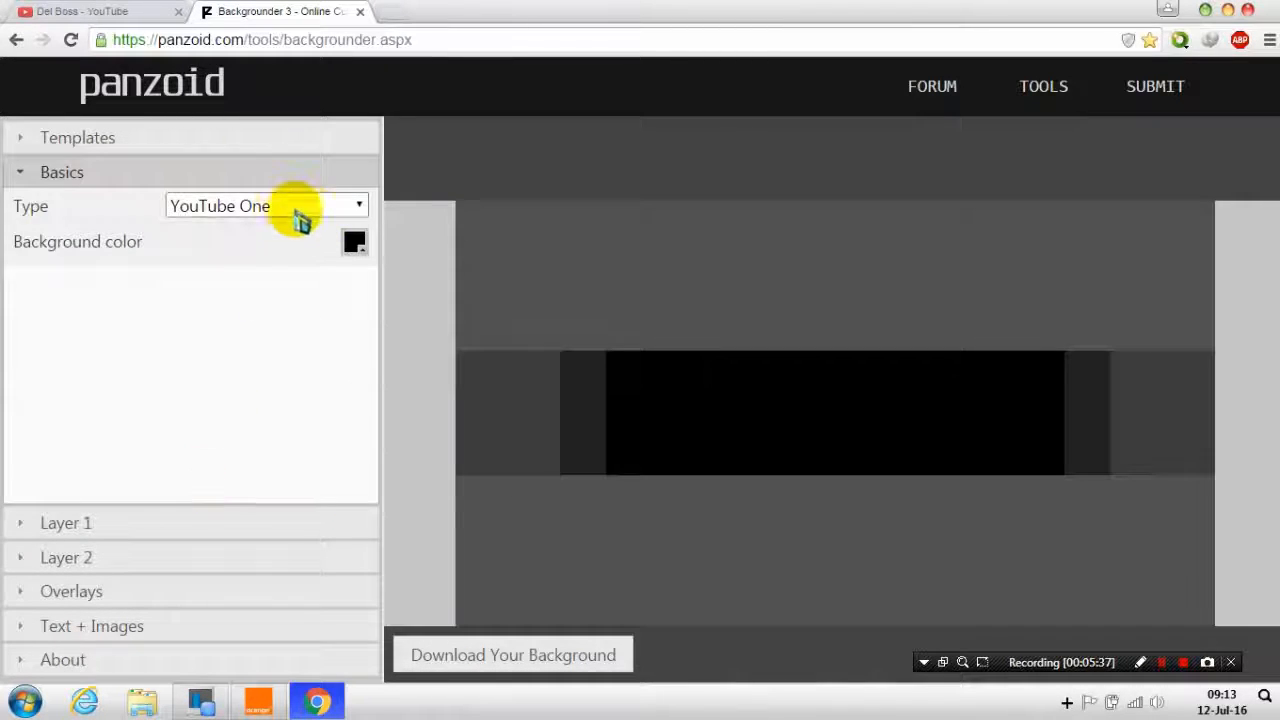
left_click(90, 12)
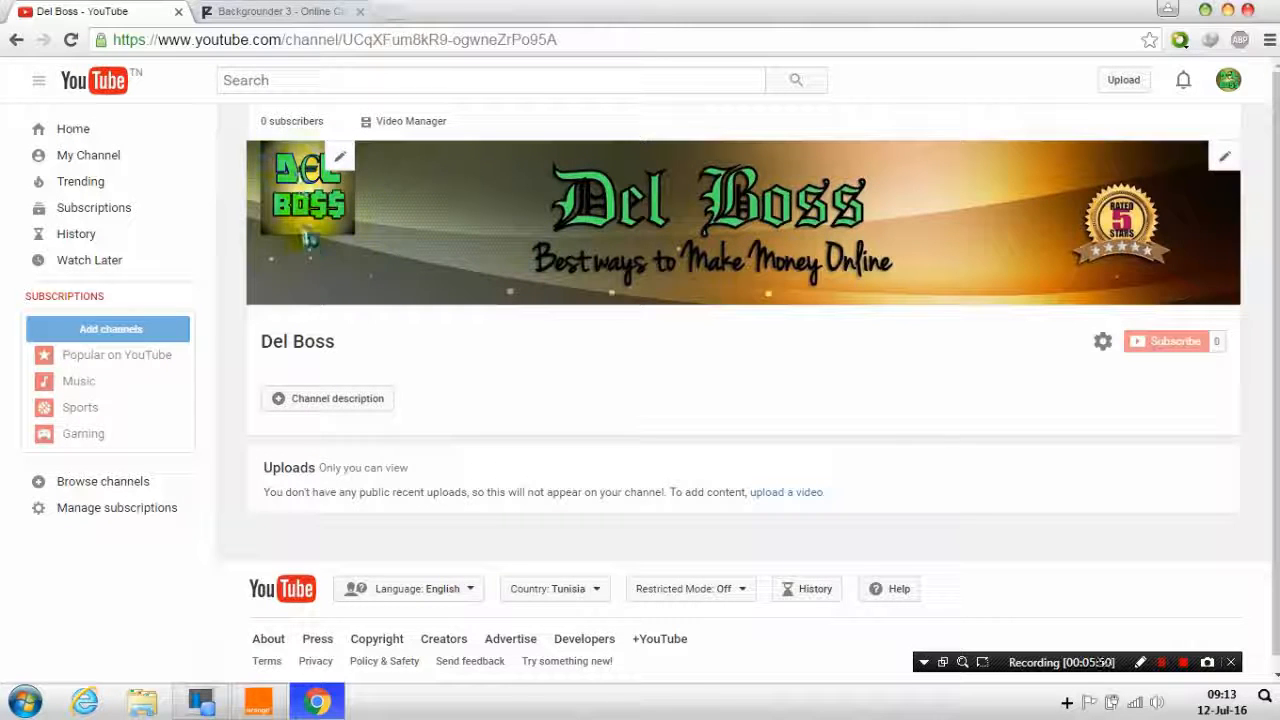
left_click(280, 12)
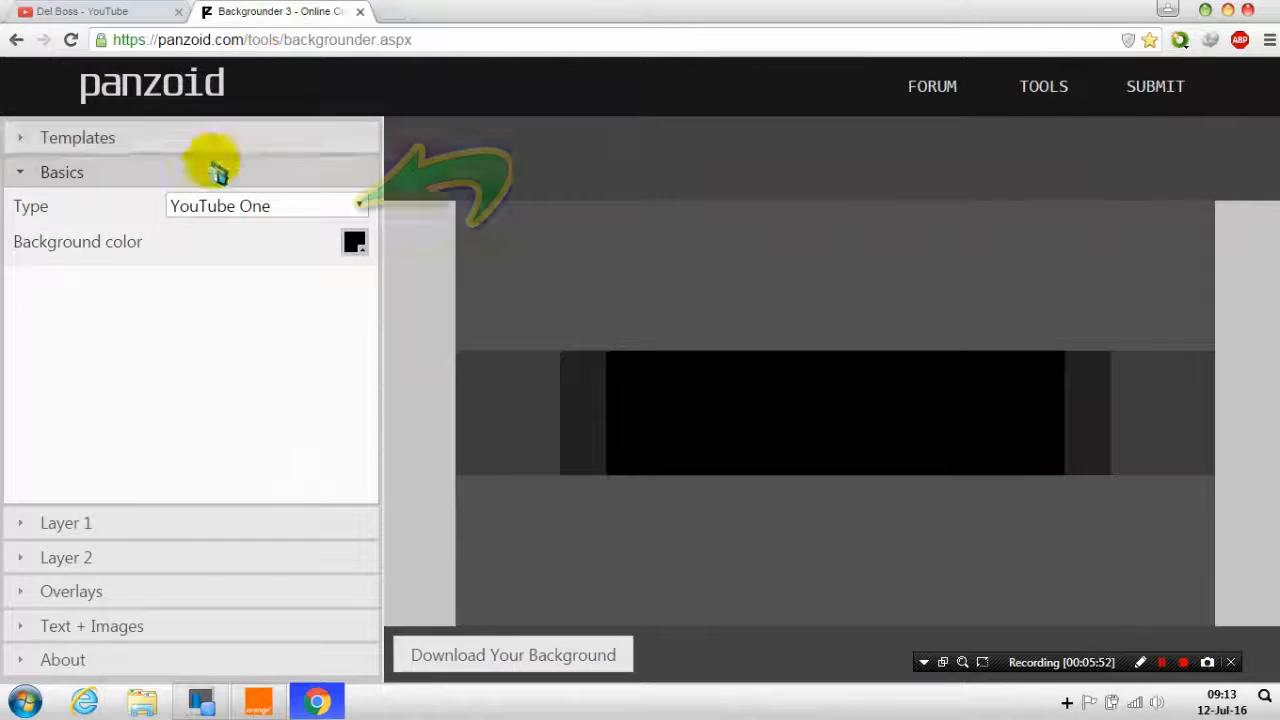
left_click(264, 206)
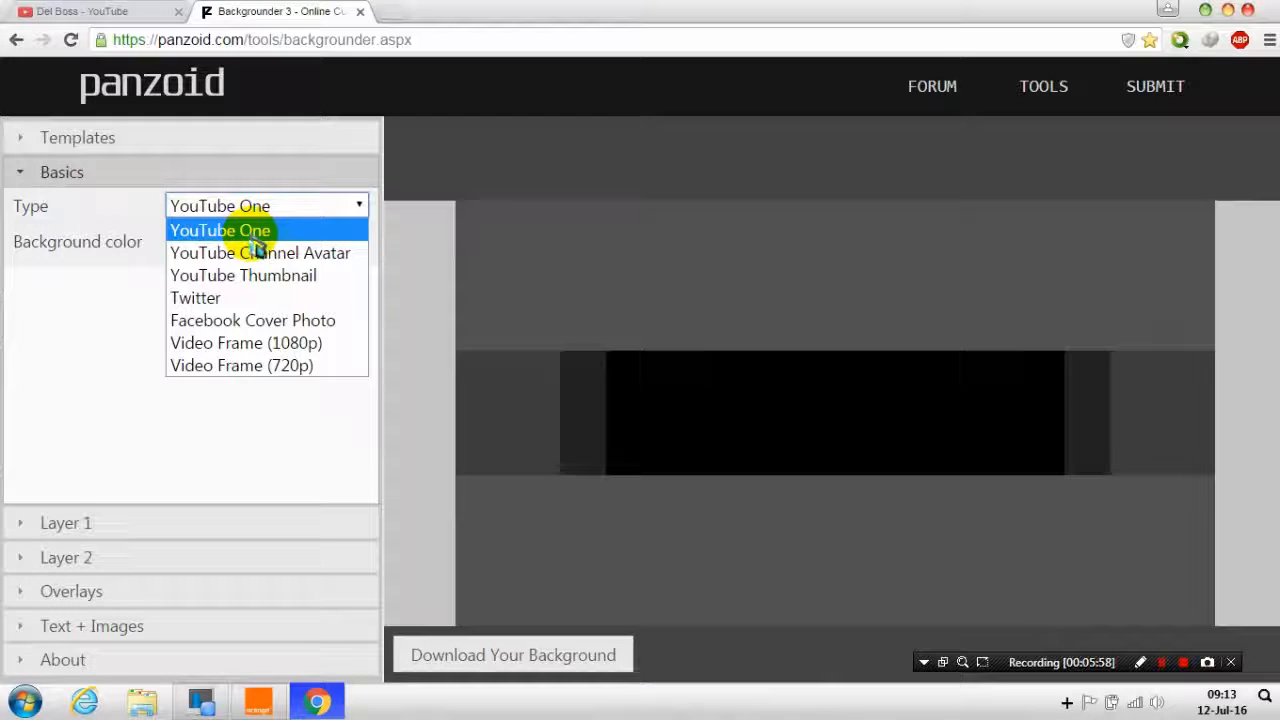
left_click(260, 252)
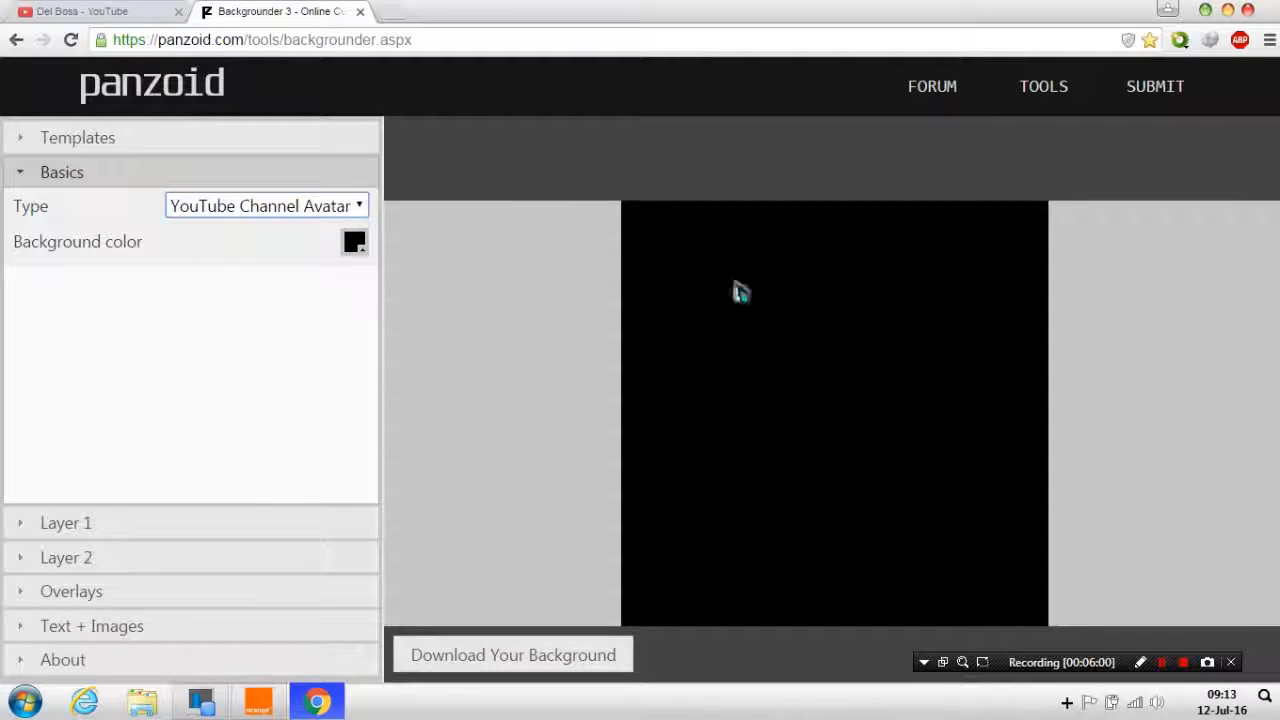
left_click(264, 204)
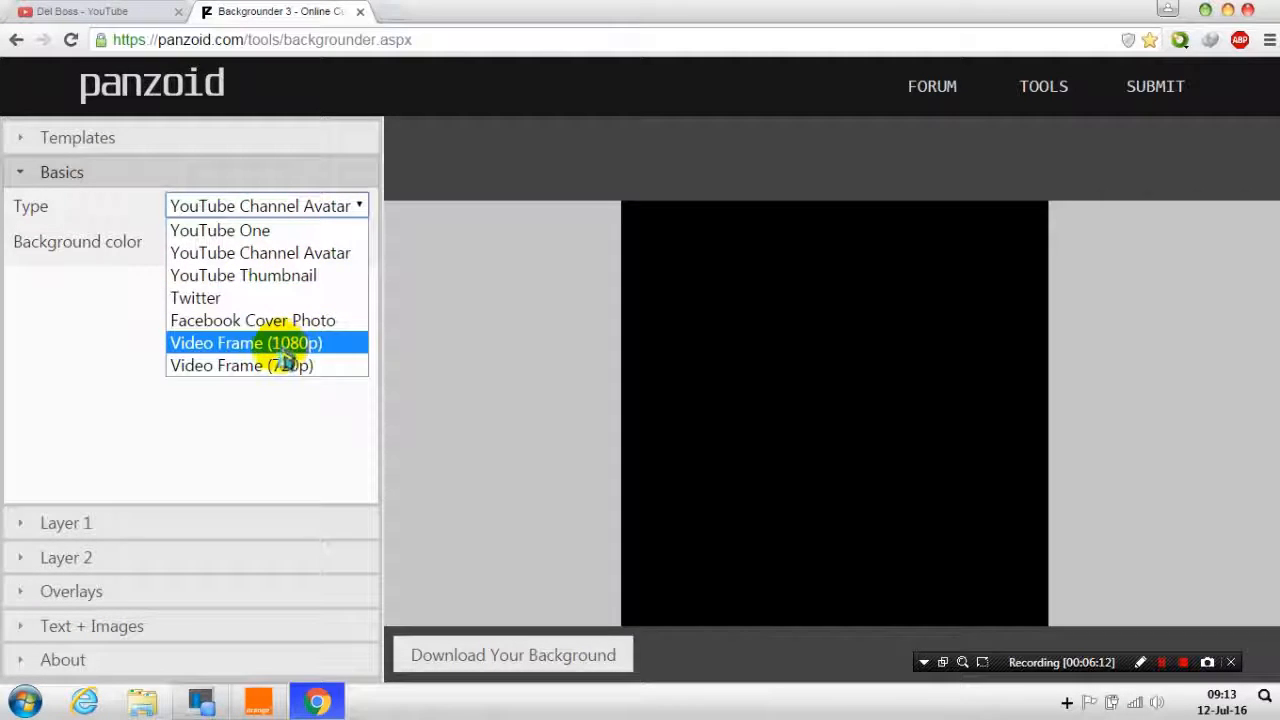
left_click(220, 230)
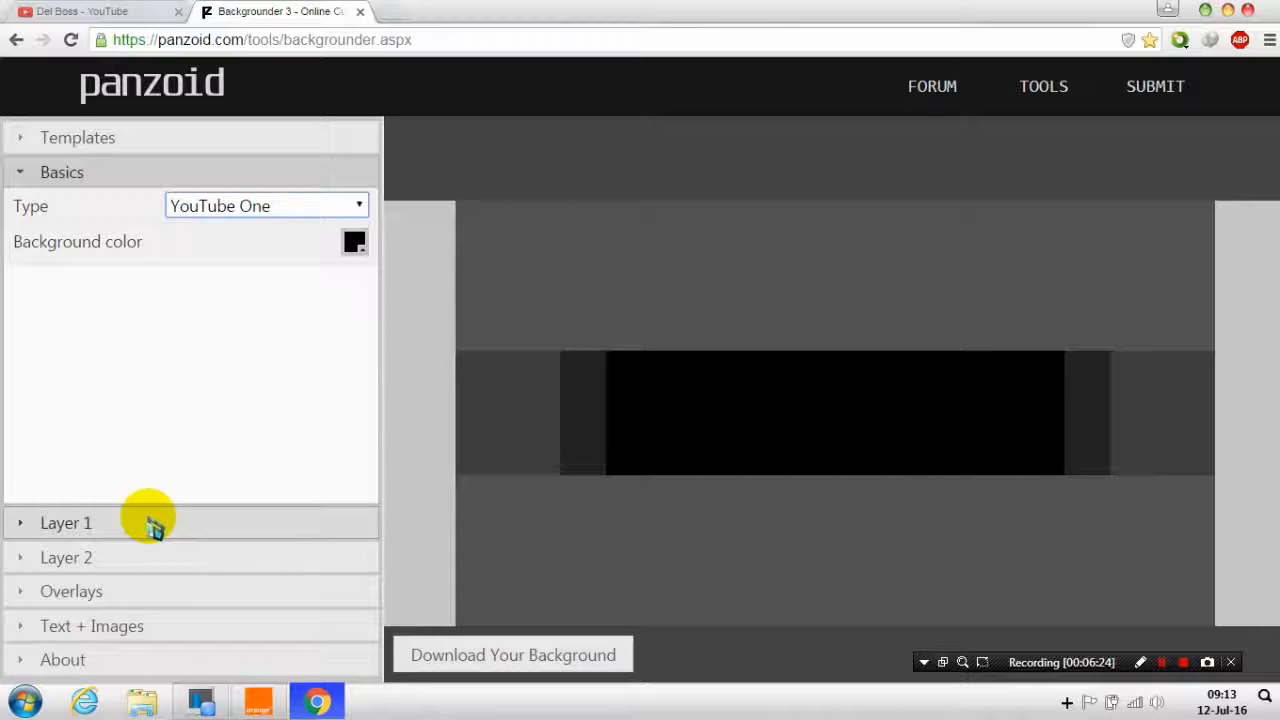
Step: Upload image 08 from Downloads as Layer 1's tiled background image
left_click(64, 522)
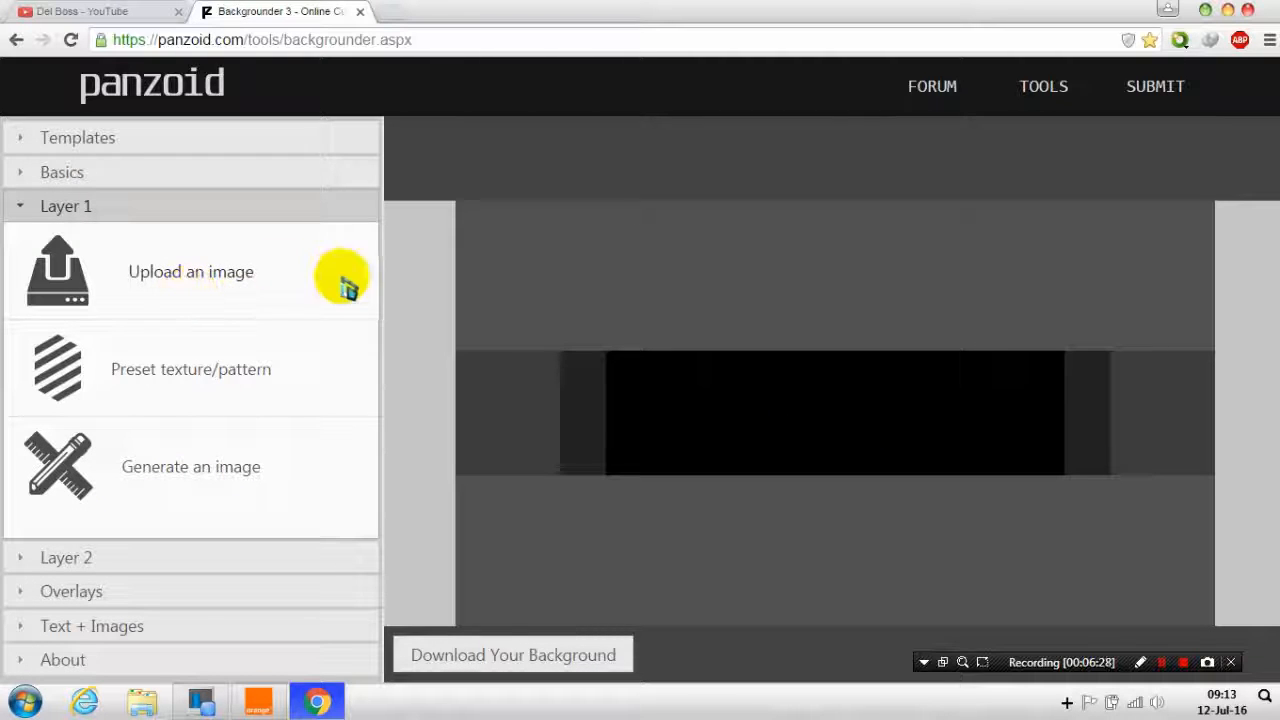
left_click(190, 272)
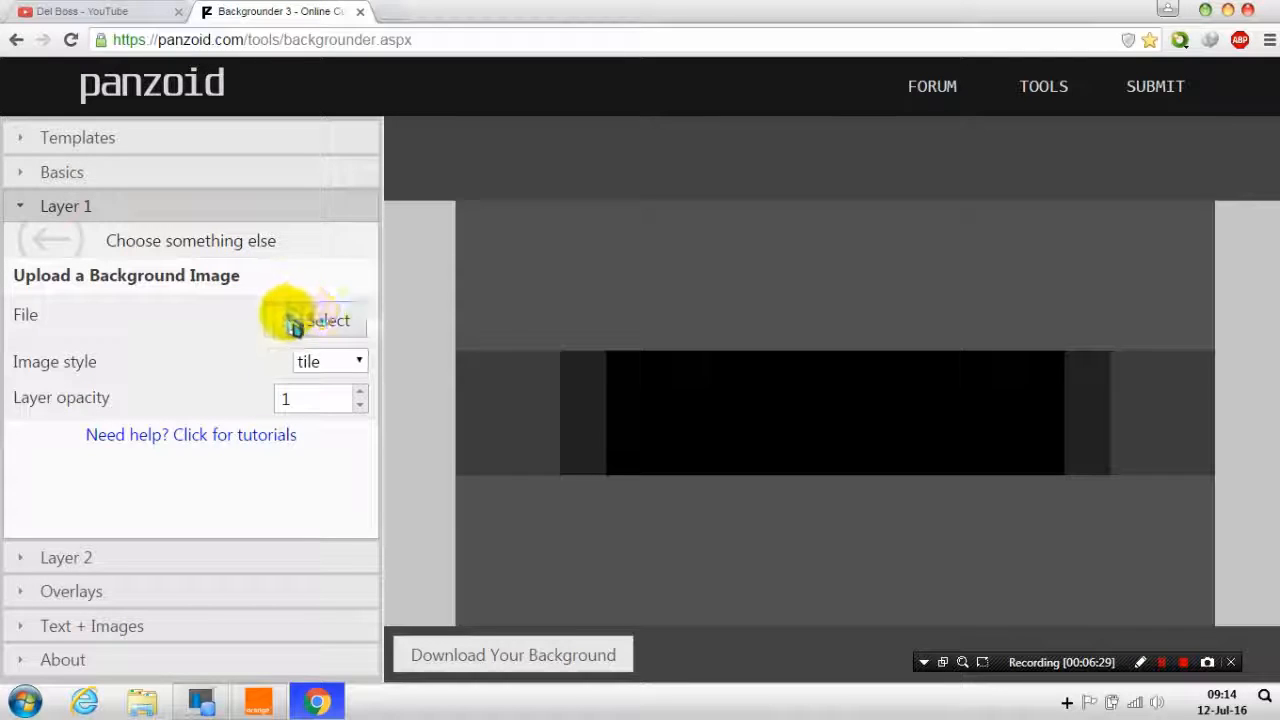
left_click(320, 320)
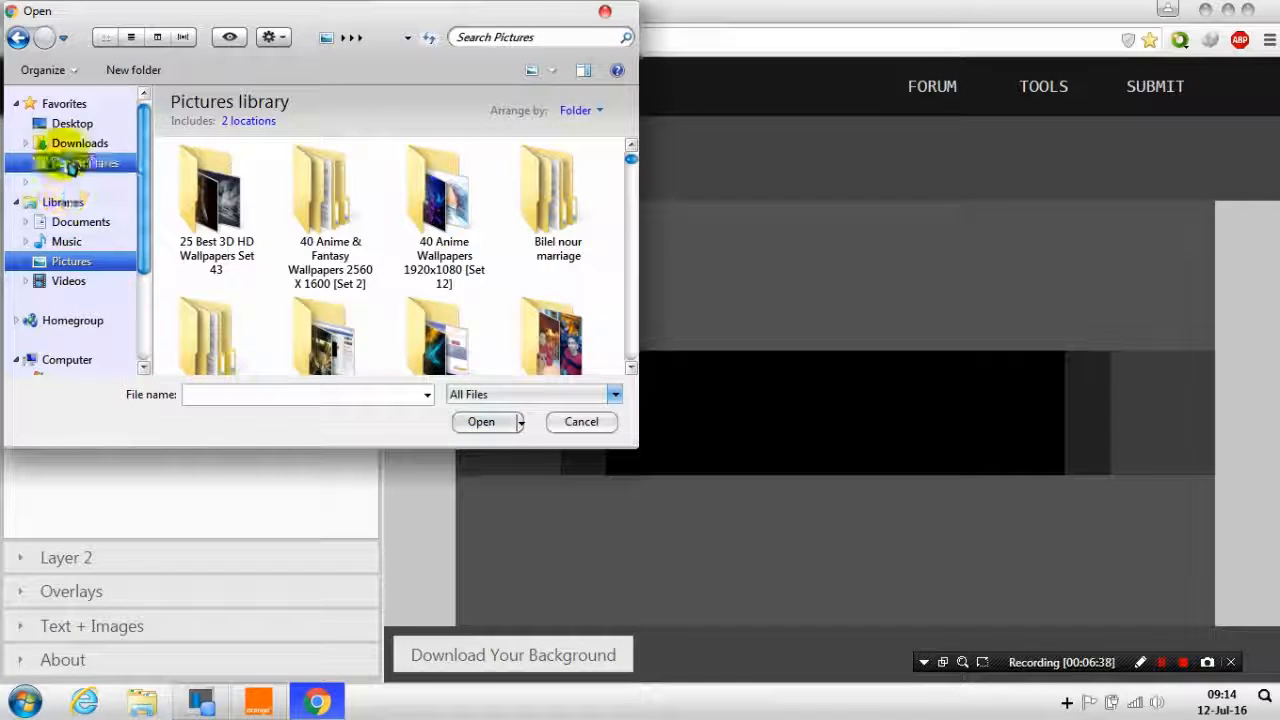
left_click(80, 144)
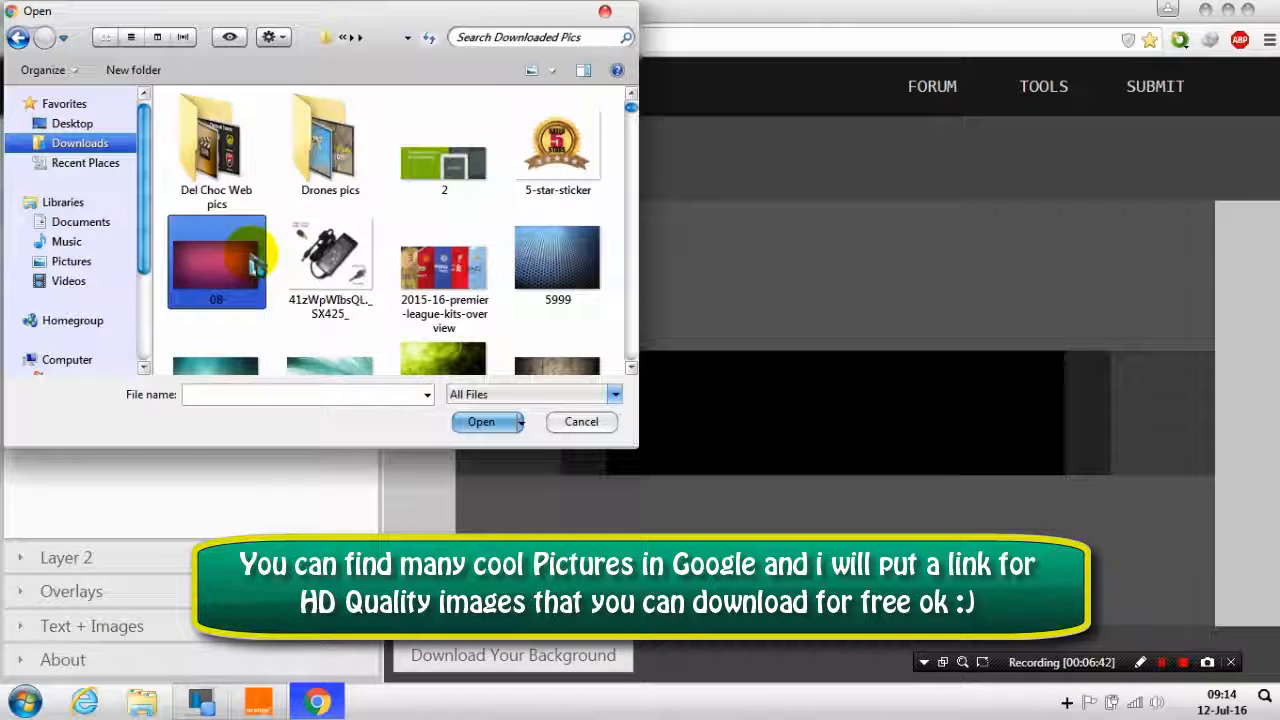
left_click(216, 260)
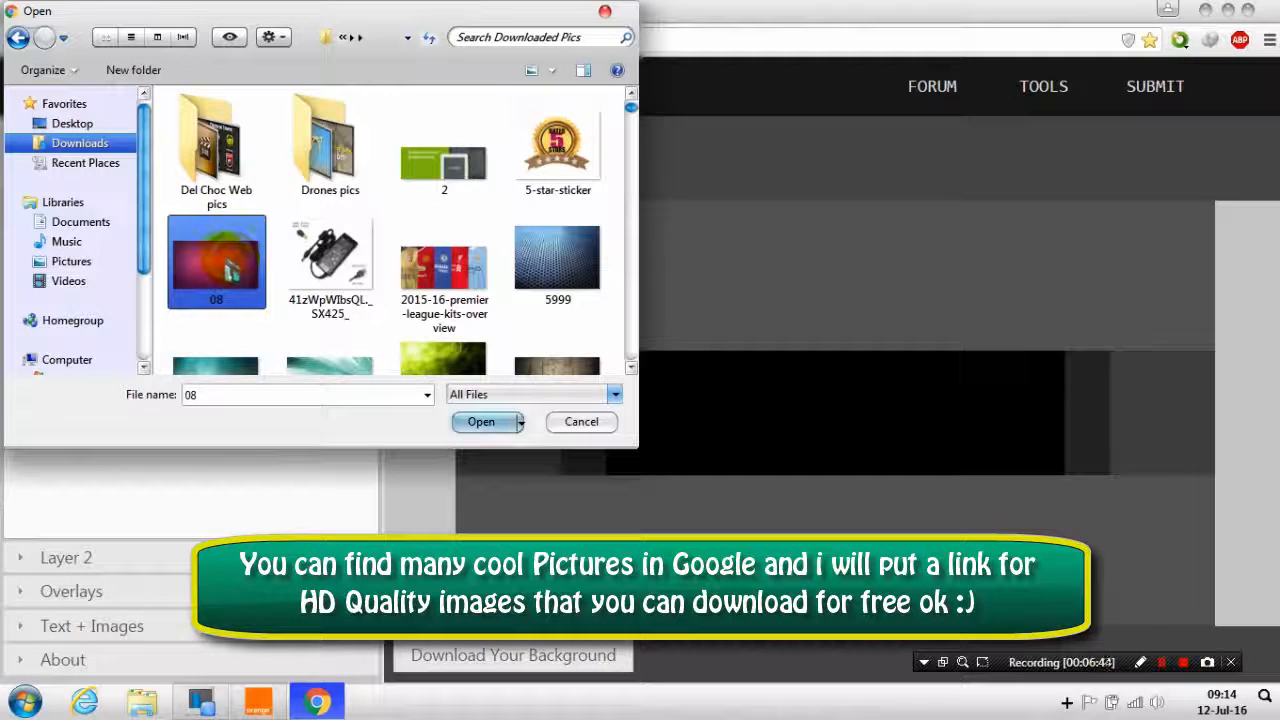
left_click(480, 420)
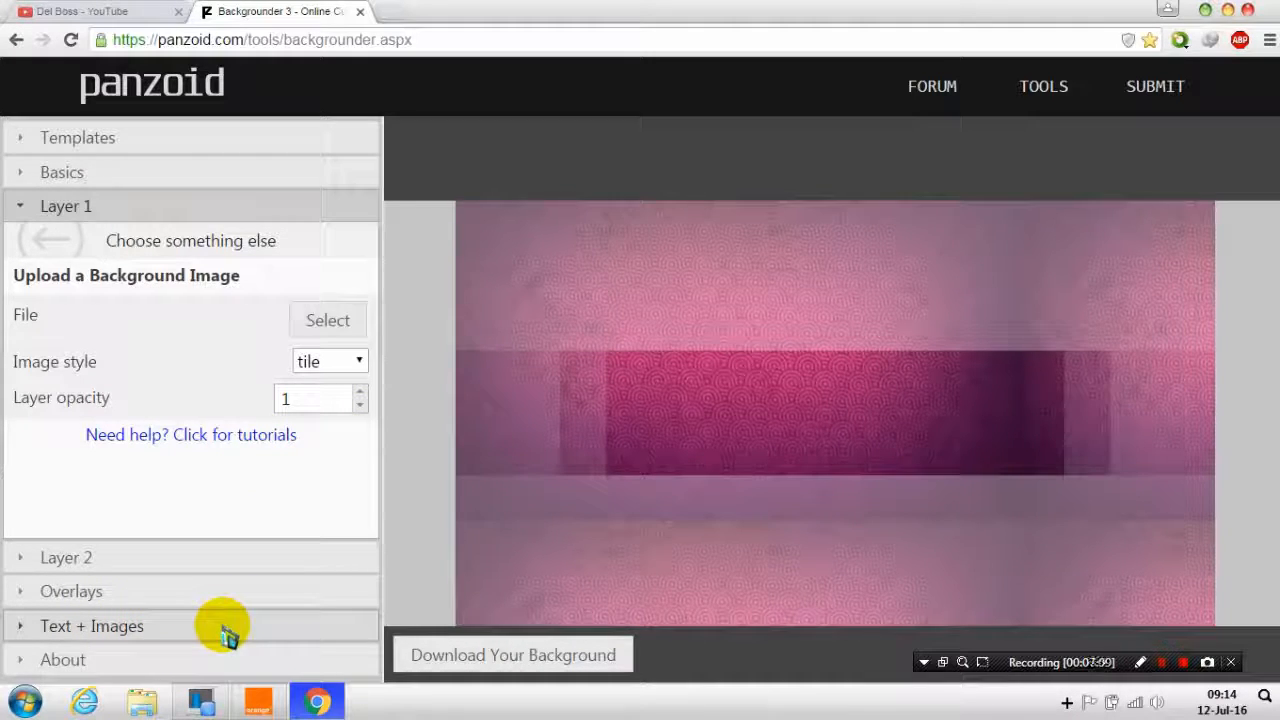
left_click(92, 624)
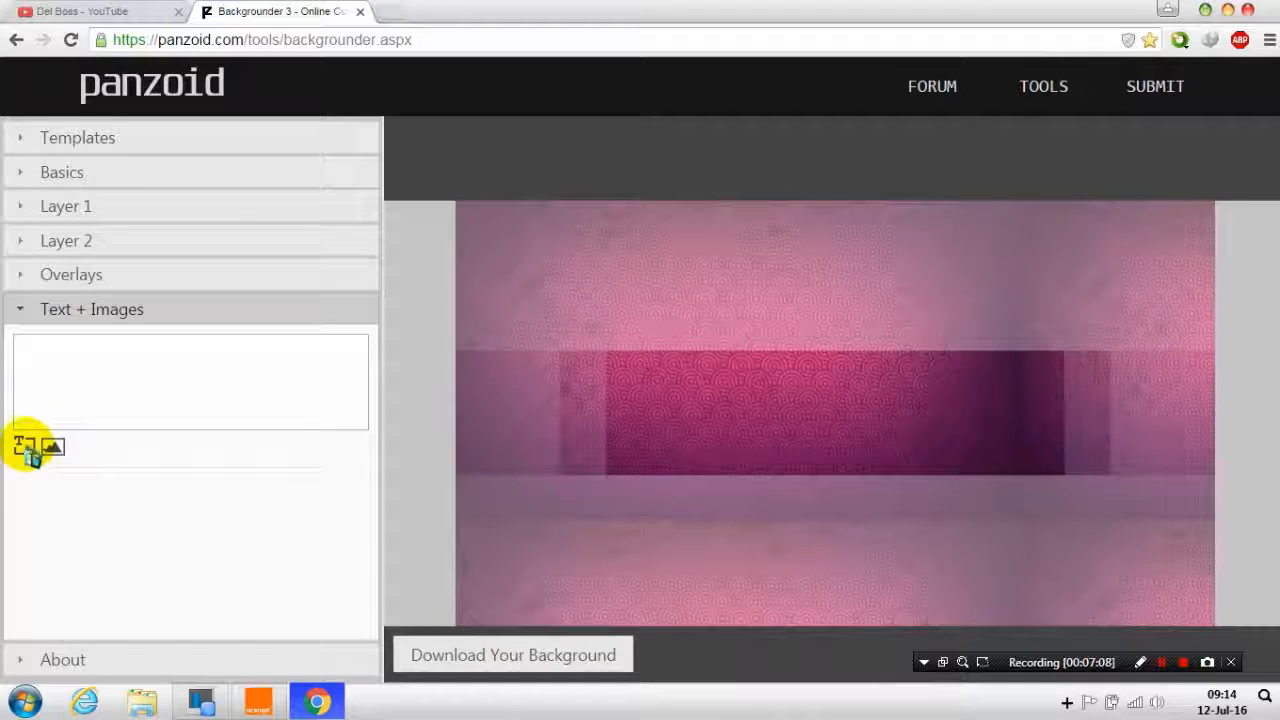
Step: Add a new text sprite reading 'panzoid' to the banner
left_click(24, 446)
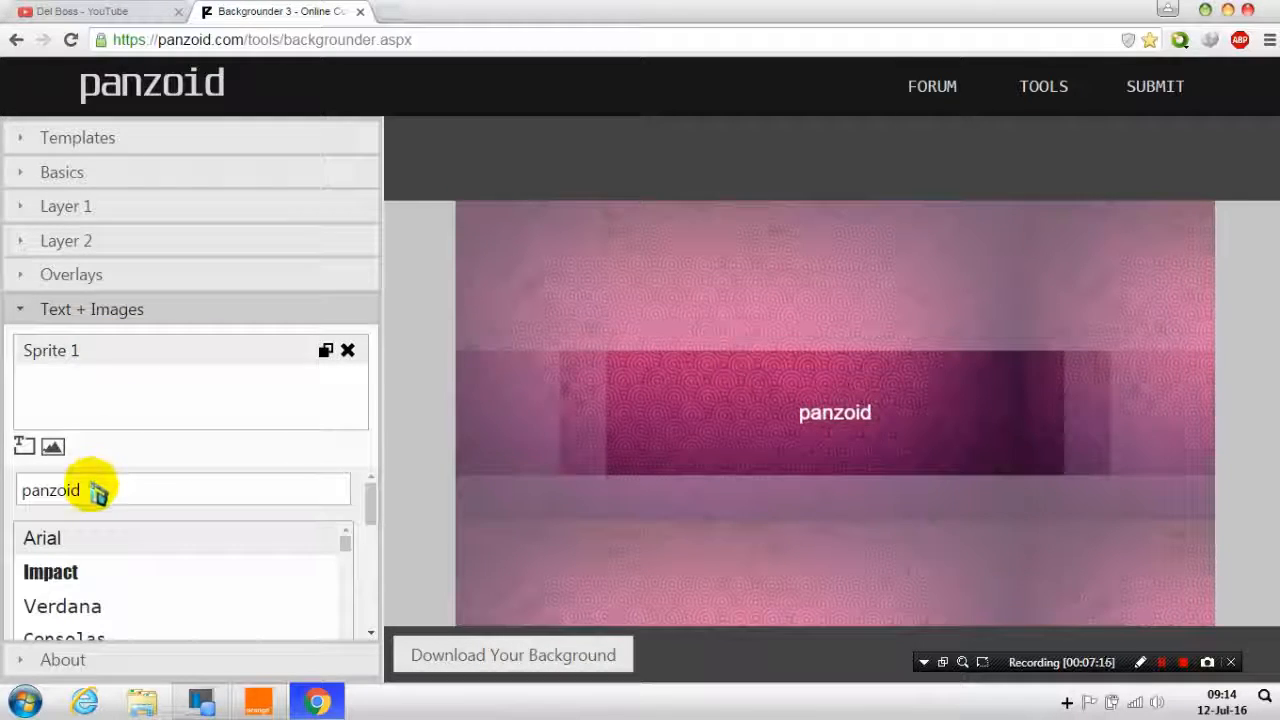
Step: Replace Sprite 1's 'panzoid' text with 'test' and choose the borisblackbloxx font
double_click(50, 490)
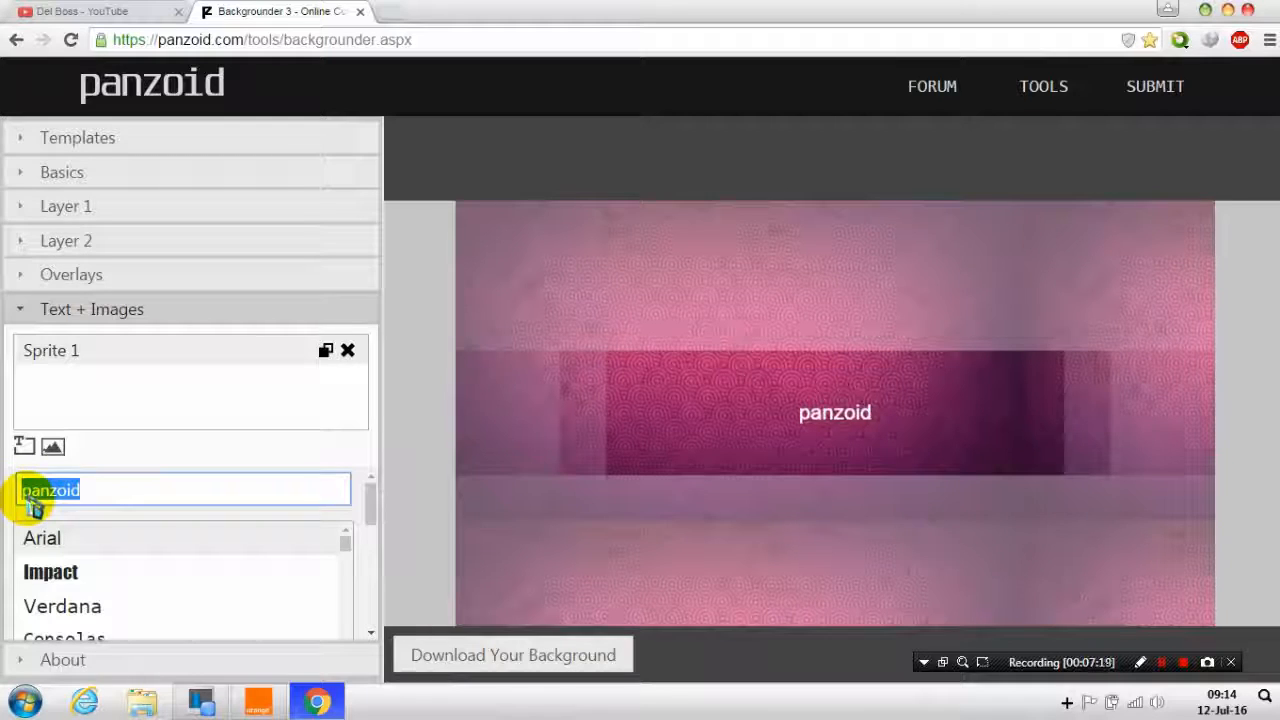
type("test")
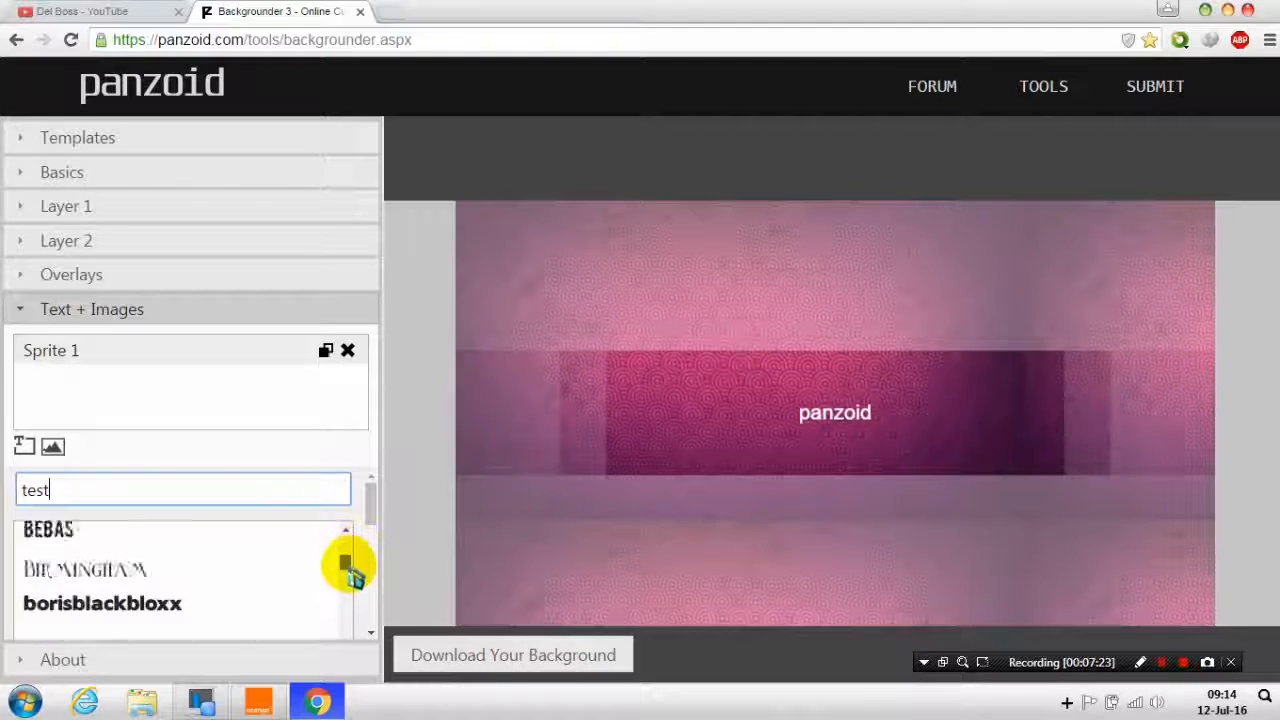
scroll("down", 3)
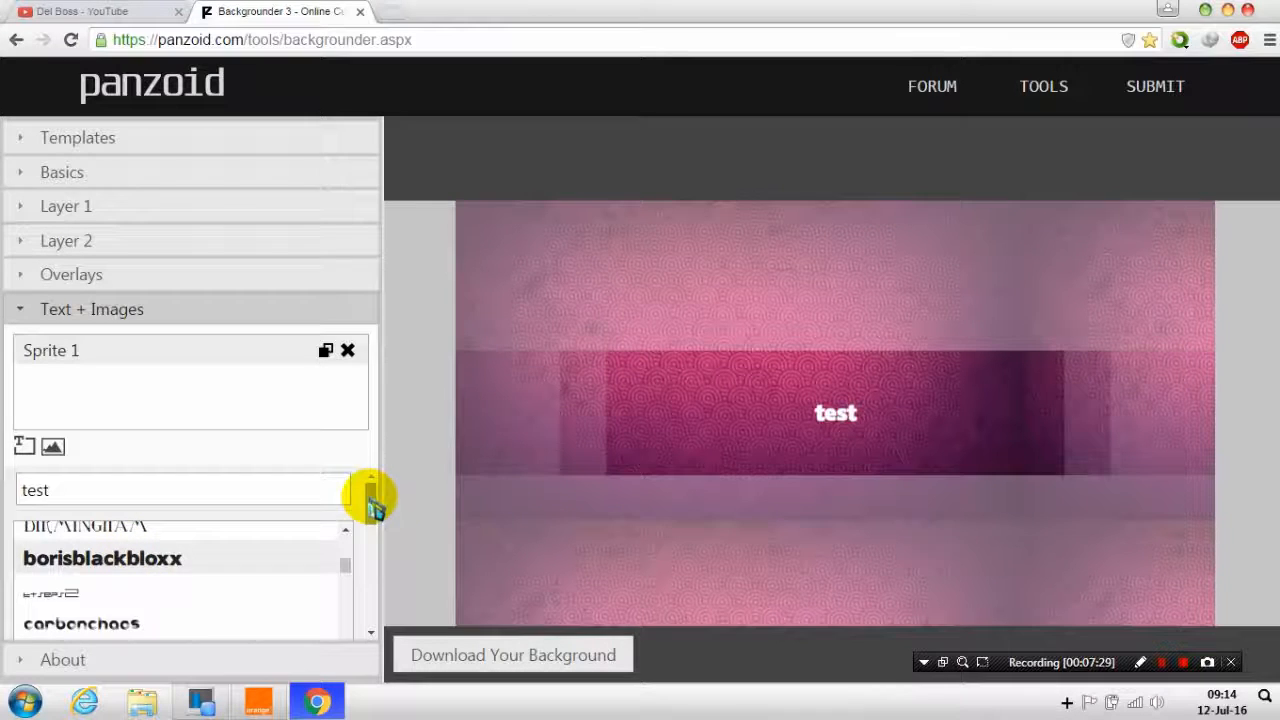
scroll("down", 3)
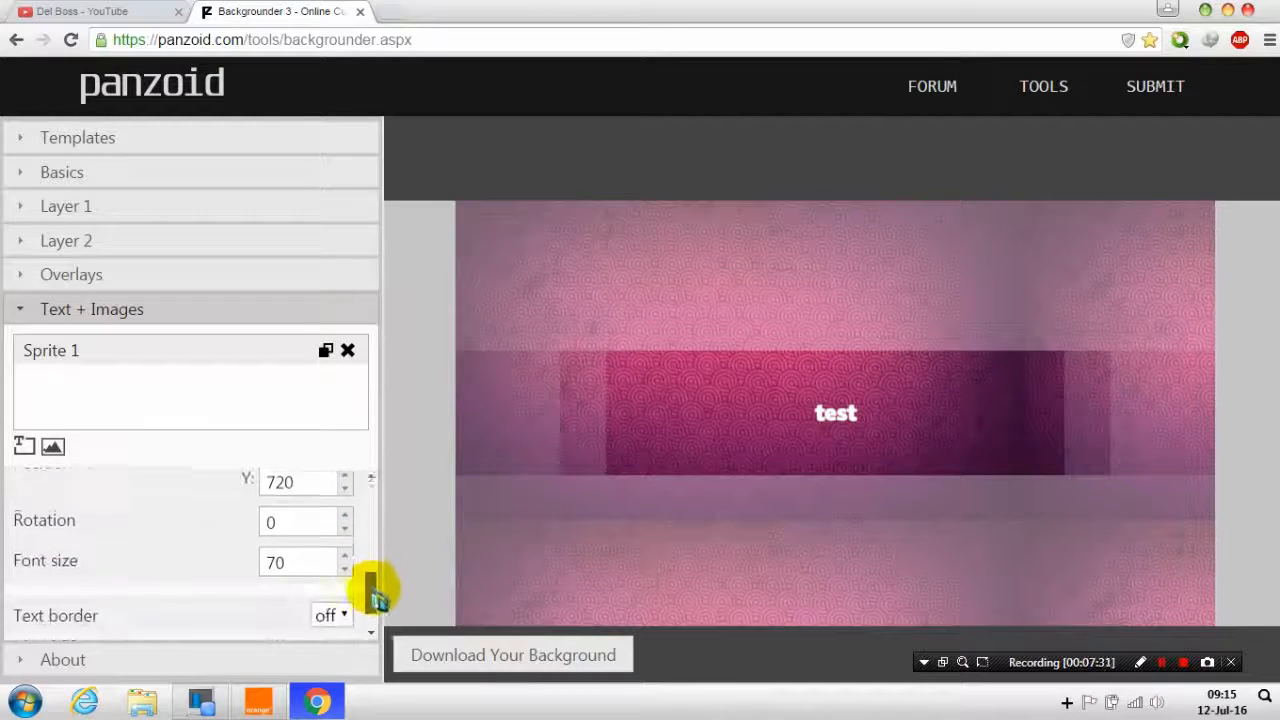
Step: Set the text font size to 124 and turn on a black border with thickness 8
left_click(344, 512)
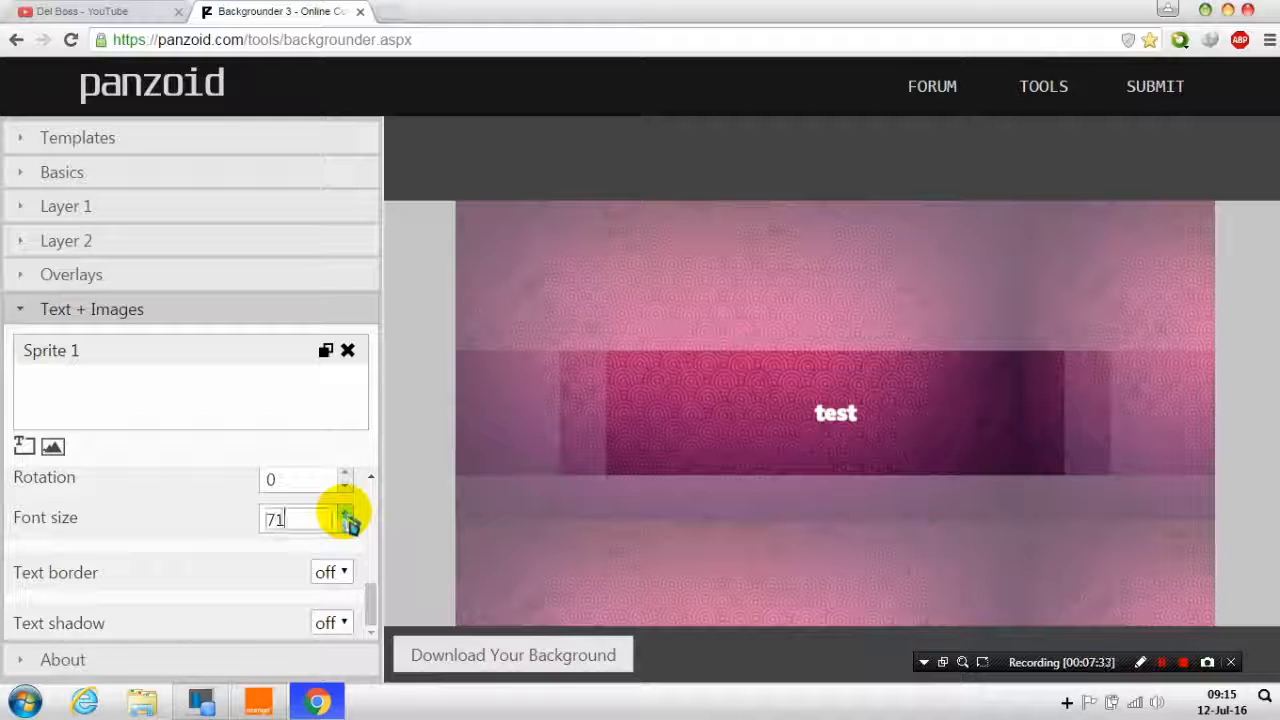
left_click(350, 512)
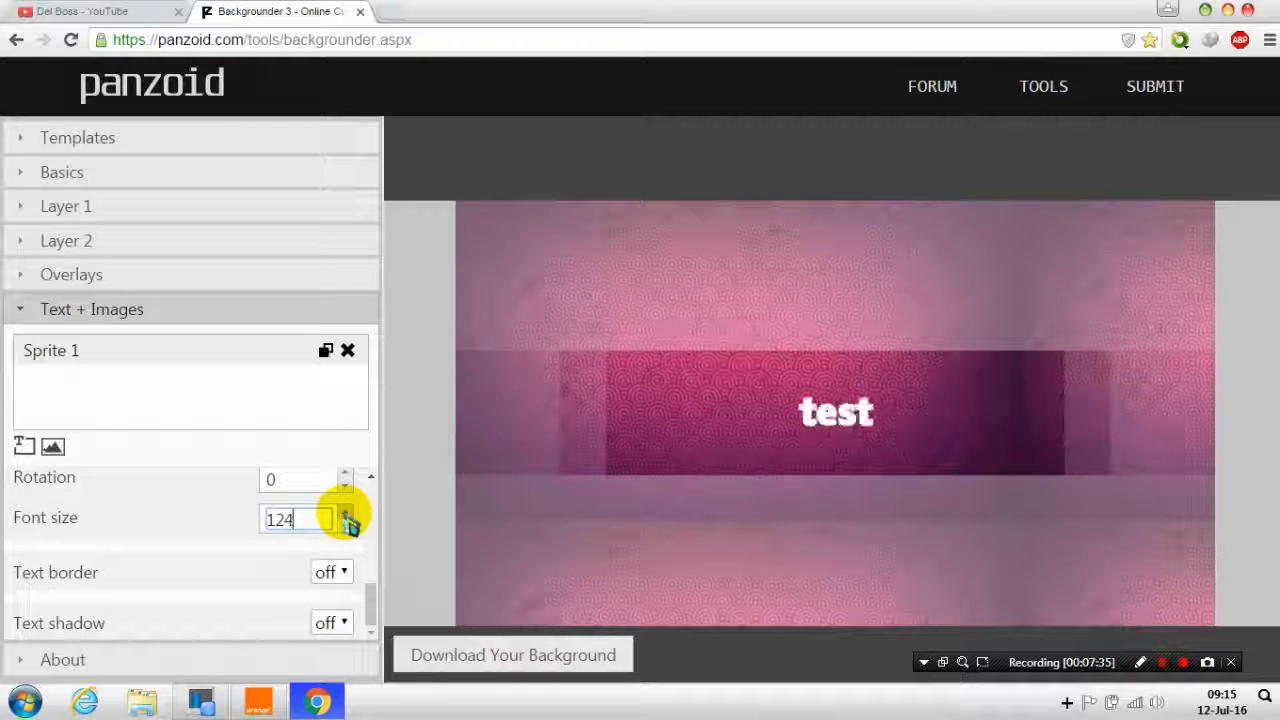
left_click(332, 572)
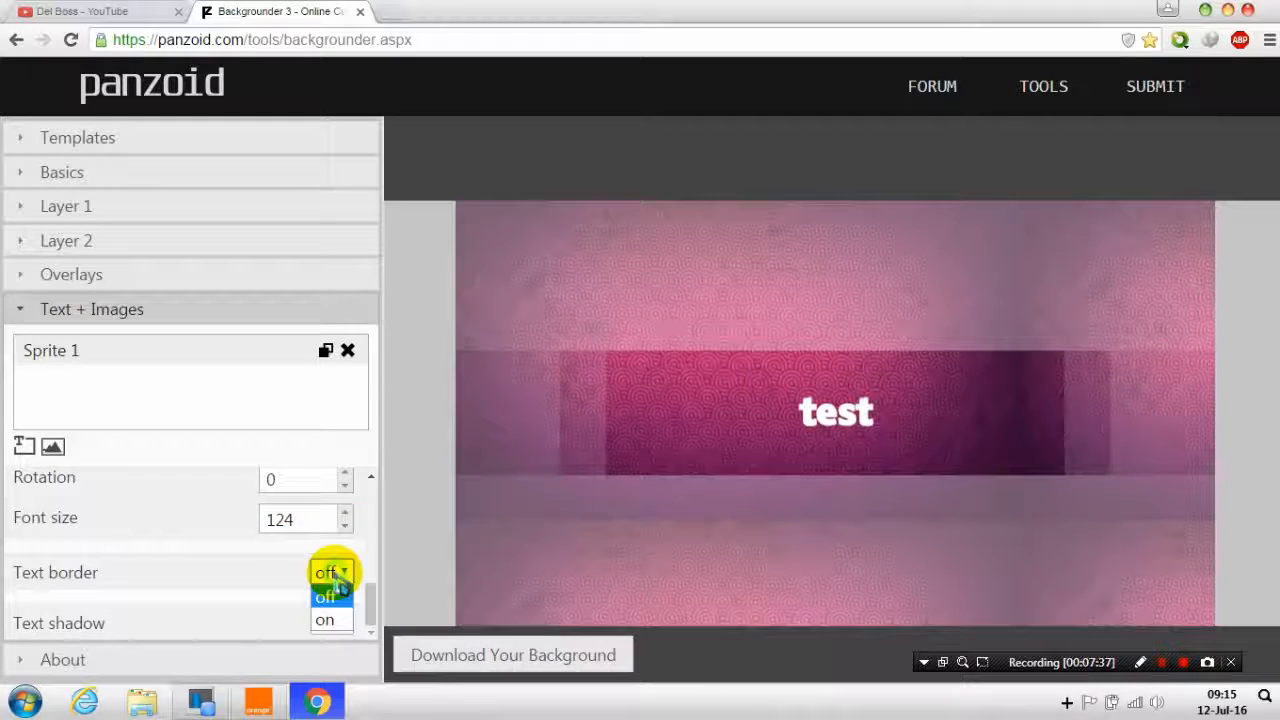
left_click(324, 620)
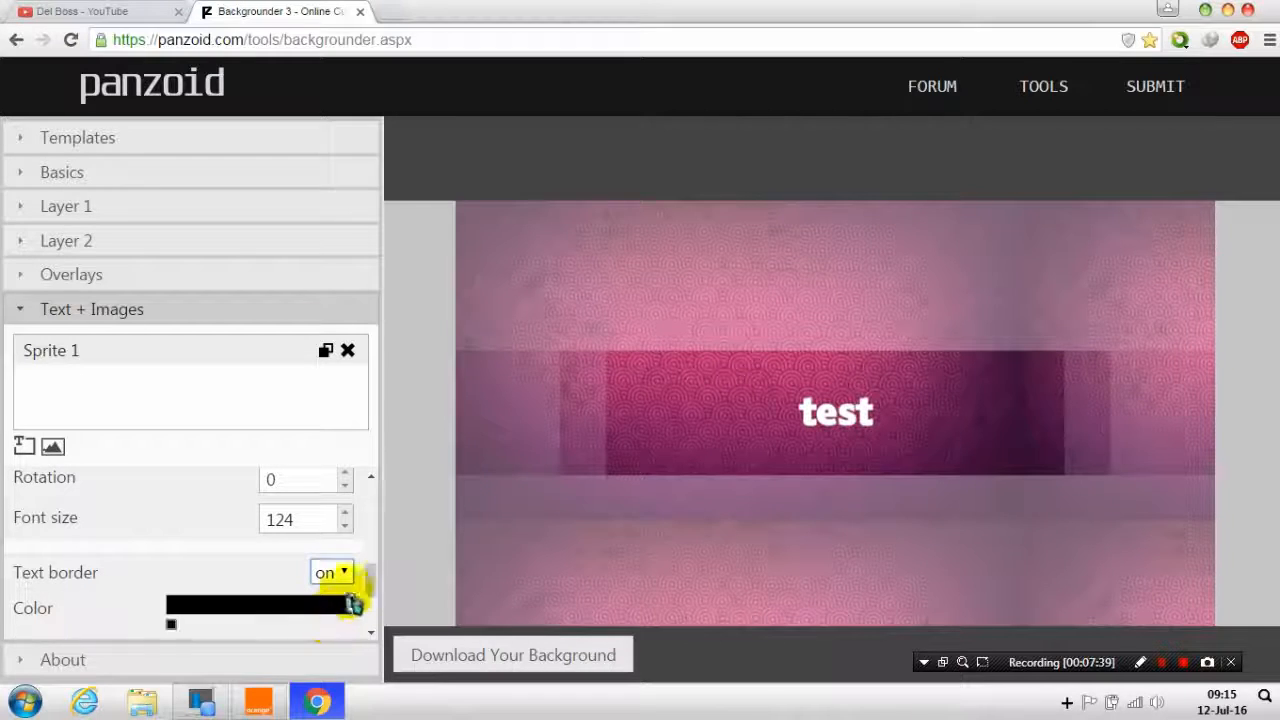
scroll("down", 3)
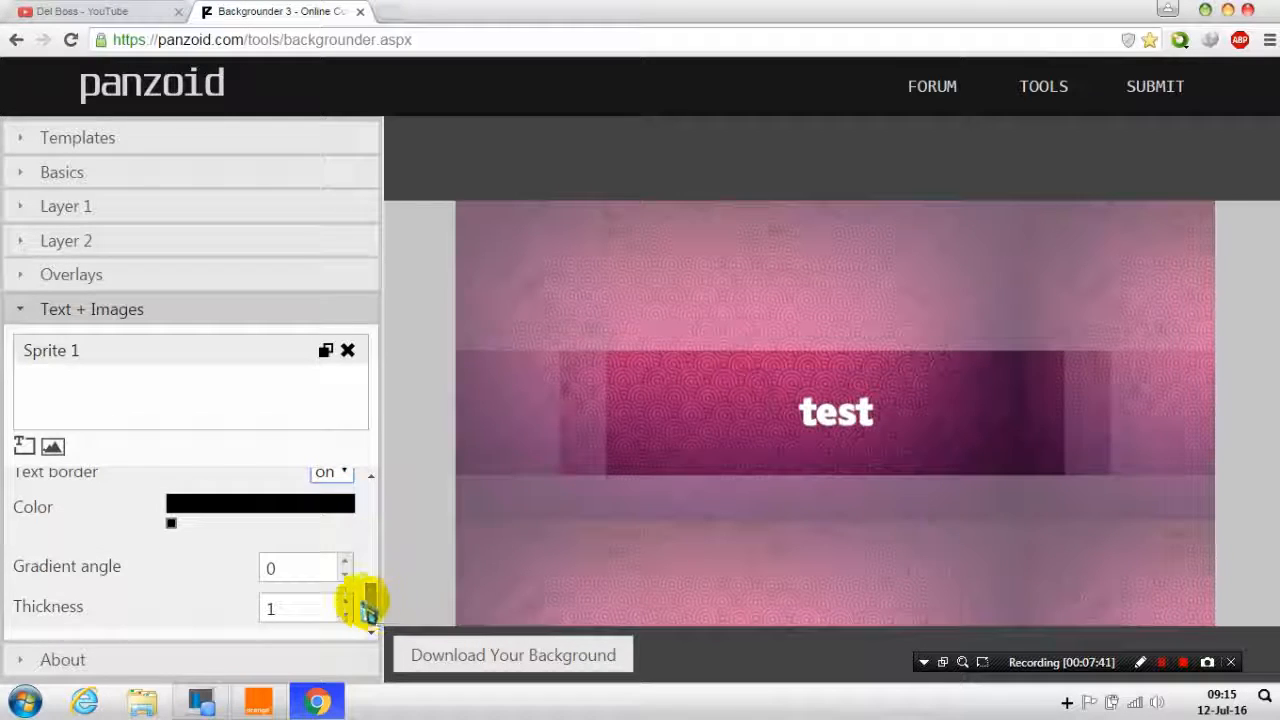
left_click(344, 600)
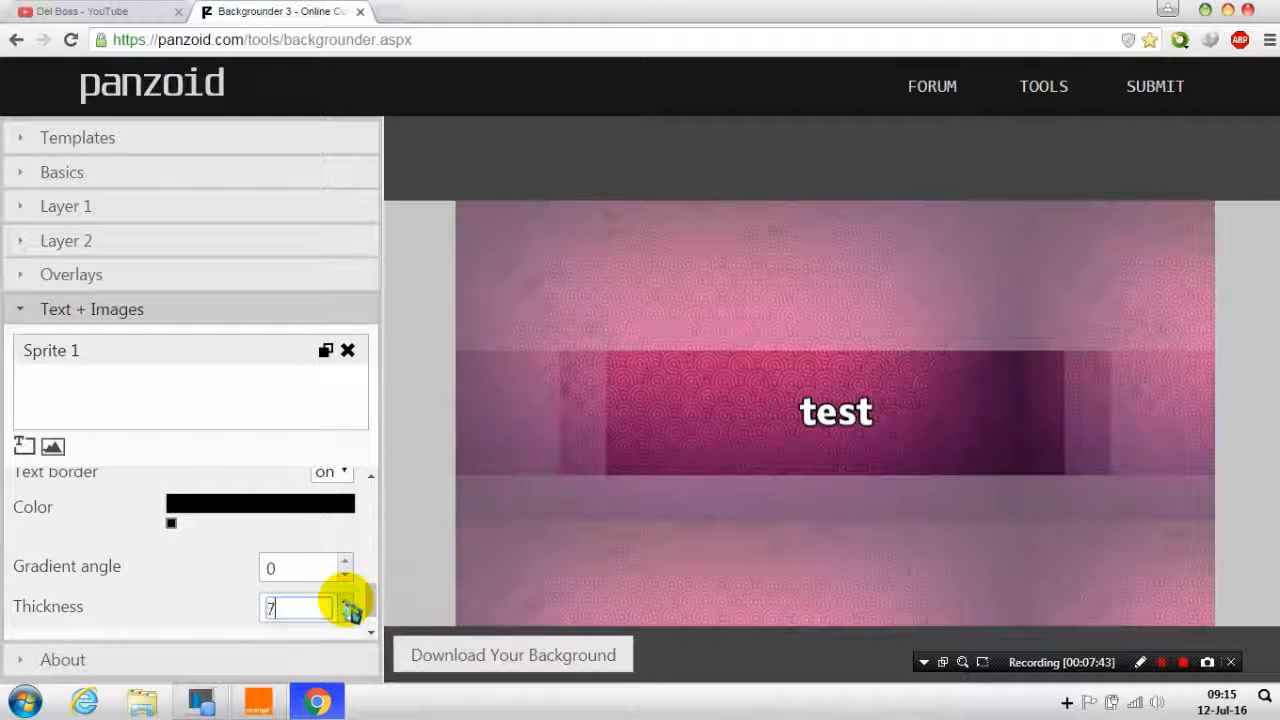
left_click(344, 600)
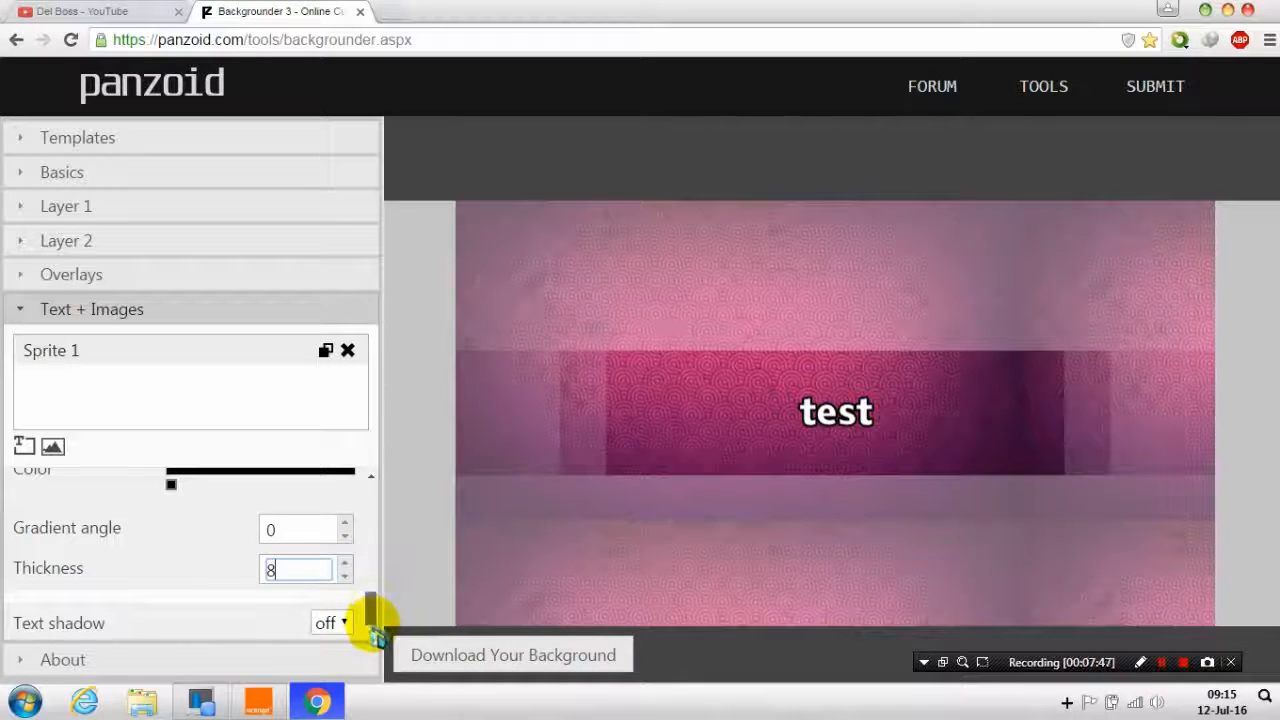
left_click(332, 624)
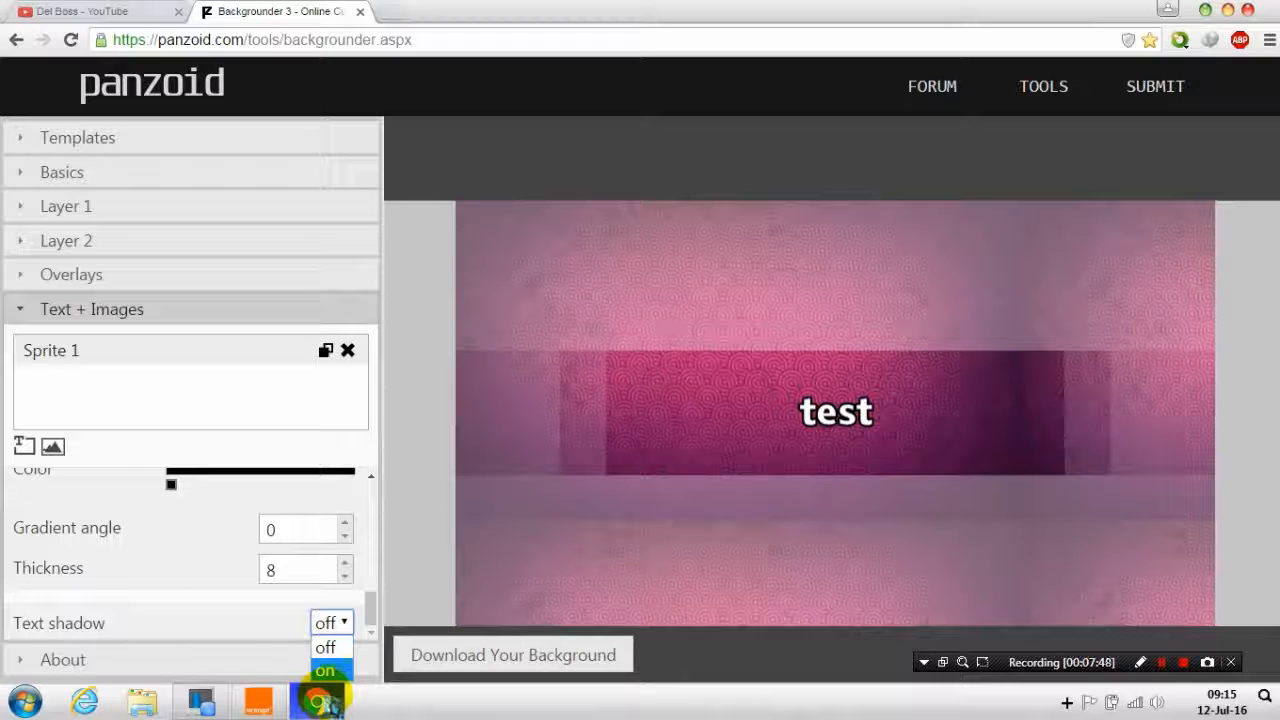
Step: Turn on a black text shadow with offset X -8, Y 6 and blur 10
left_click(324, 670)
type("6")
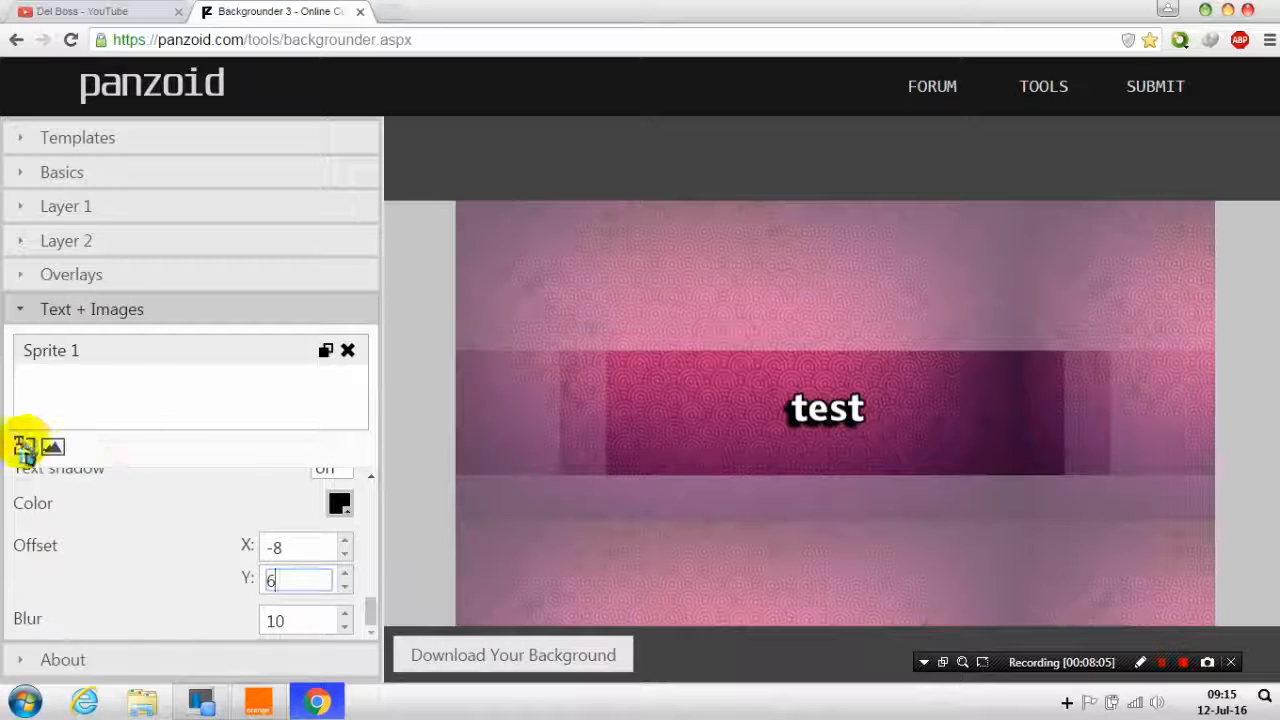
Step: Add a second text sprite 'panzoid' beside 'test', checking the YouTube channel banner in between
left_click(24, 446)
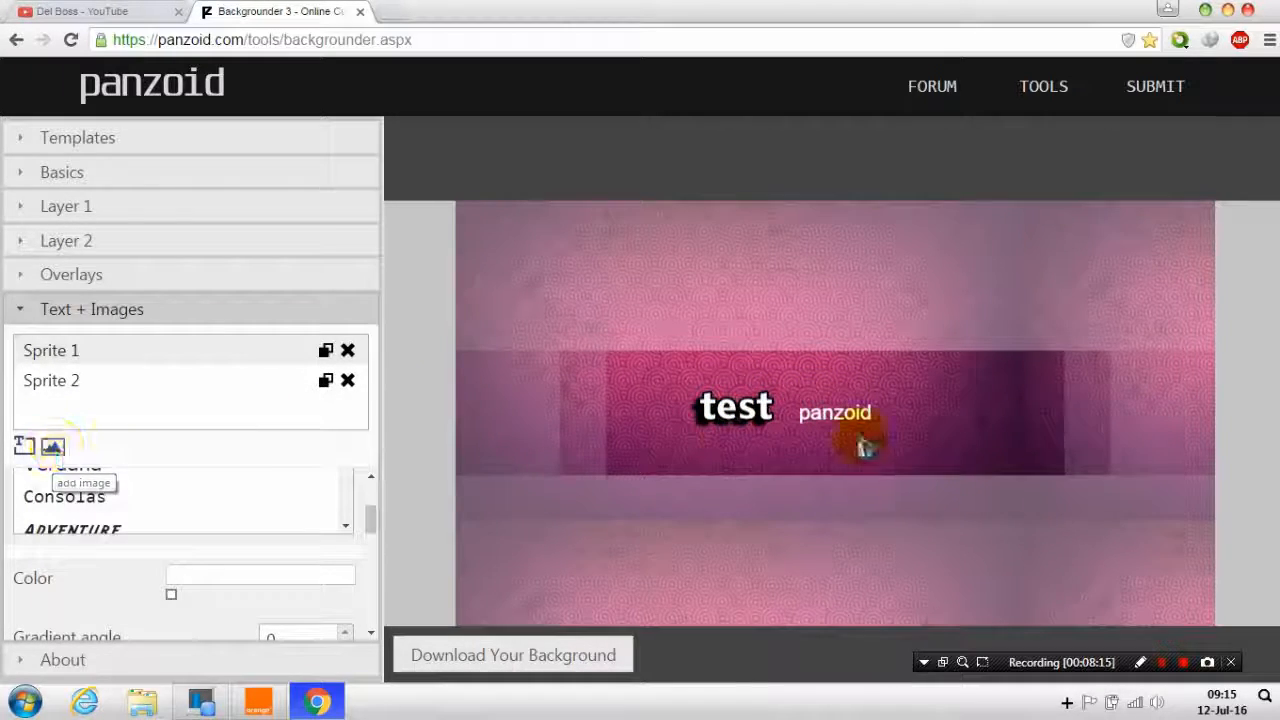
left_click(90, 12)
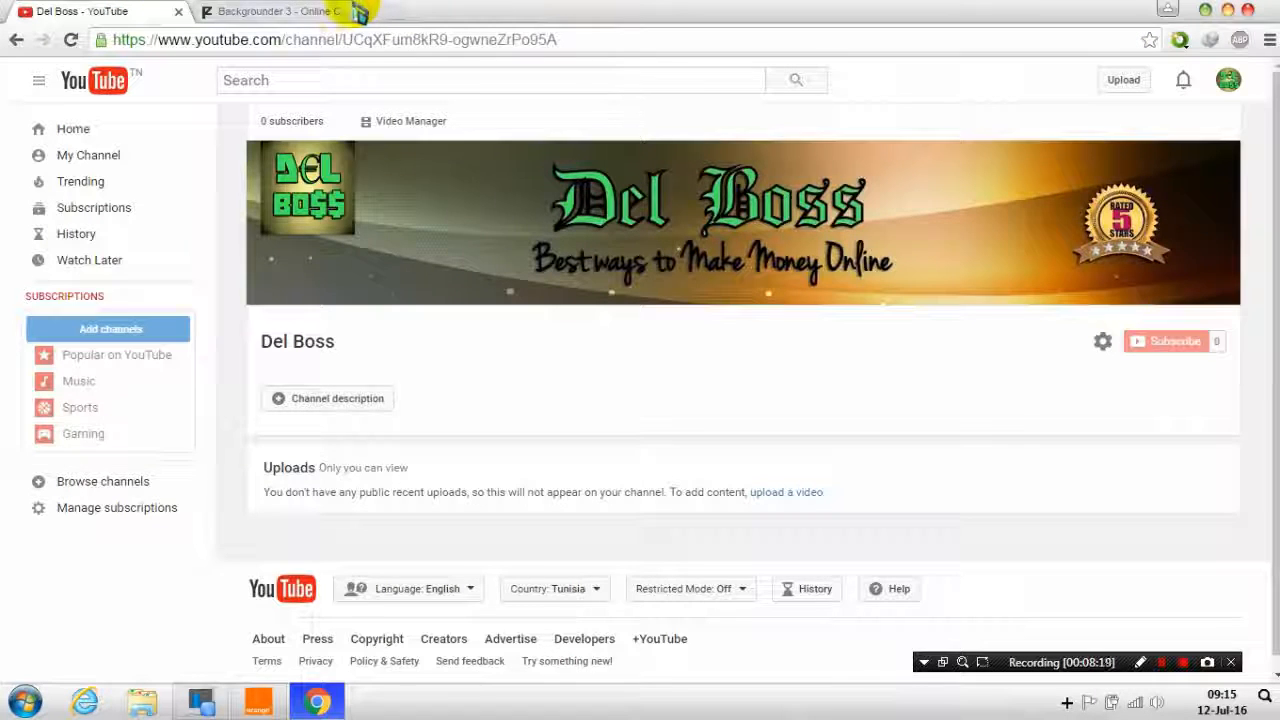
left_click(276, 12)
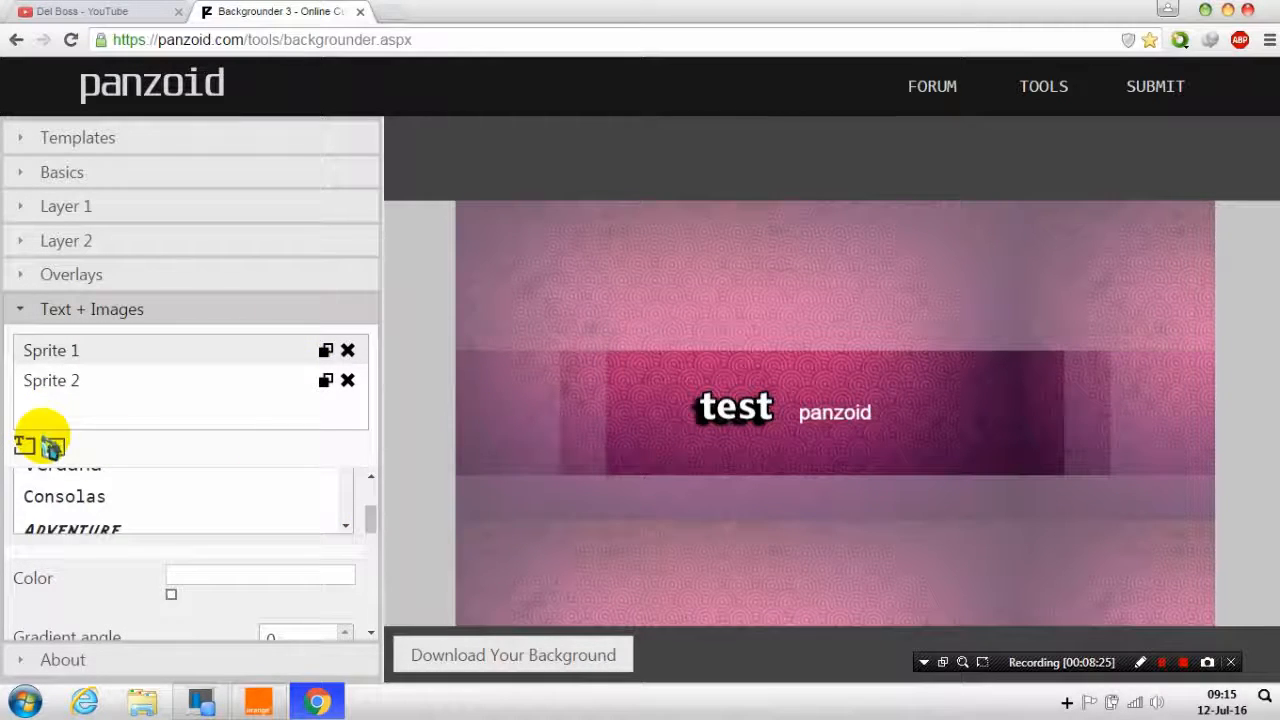
Step: Add an image sprite as Sprite 3 and expand its settings
left_click(52, 446)
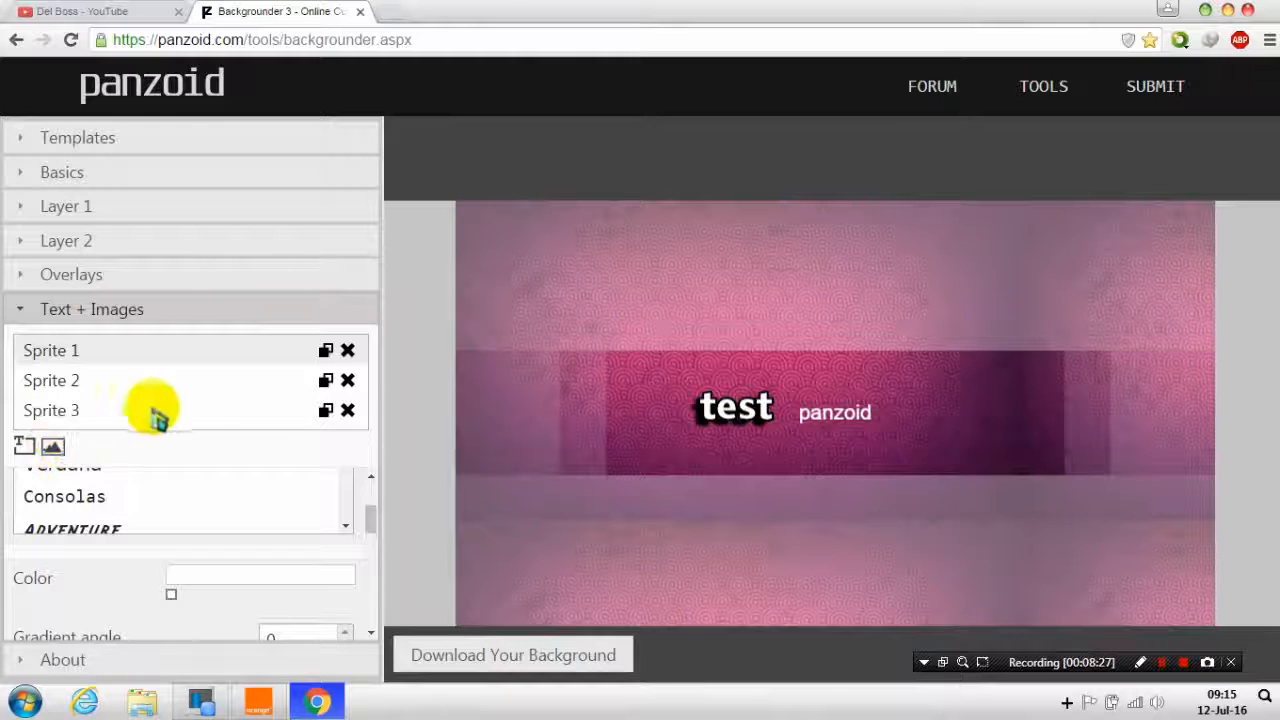
left_click(52, 410)
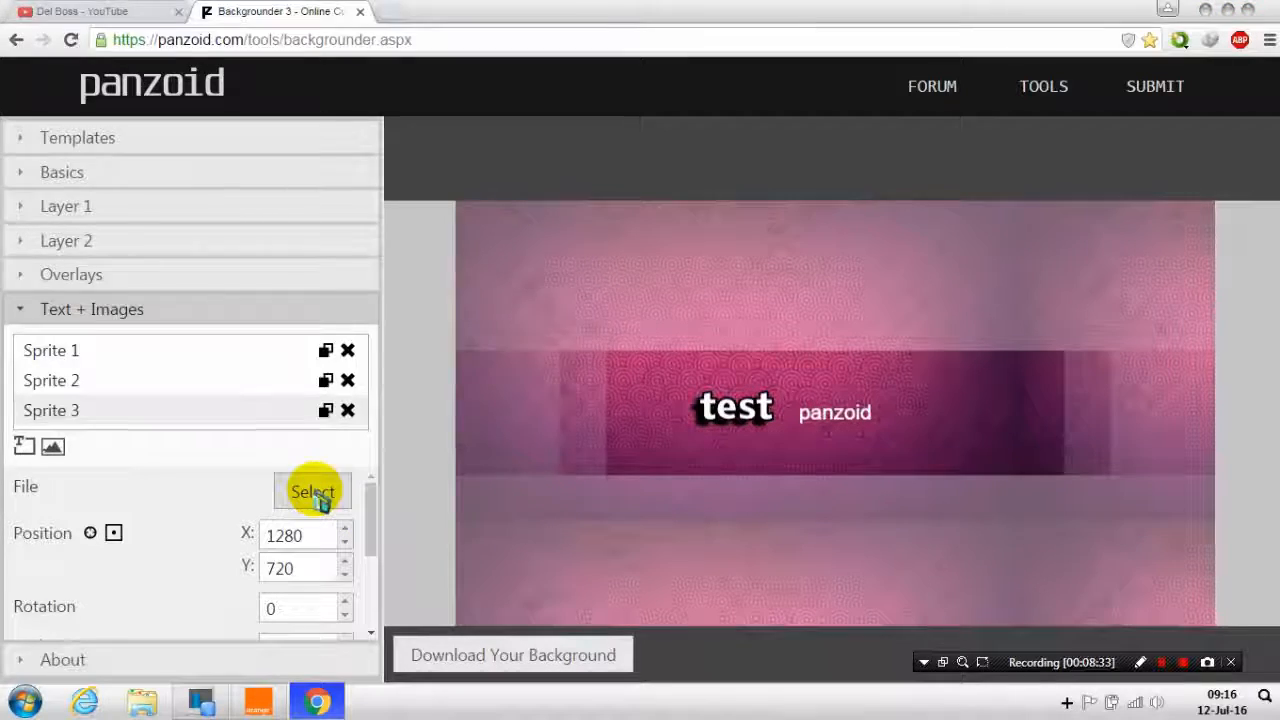
Step: Load the 5-star-sticker PNG as Sprite 3's image
left_click(312, 492)
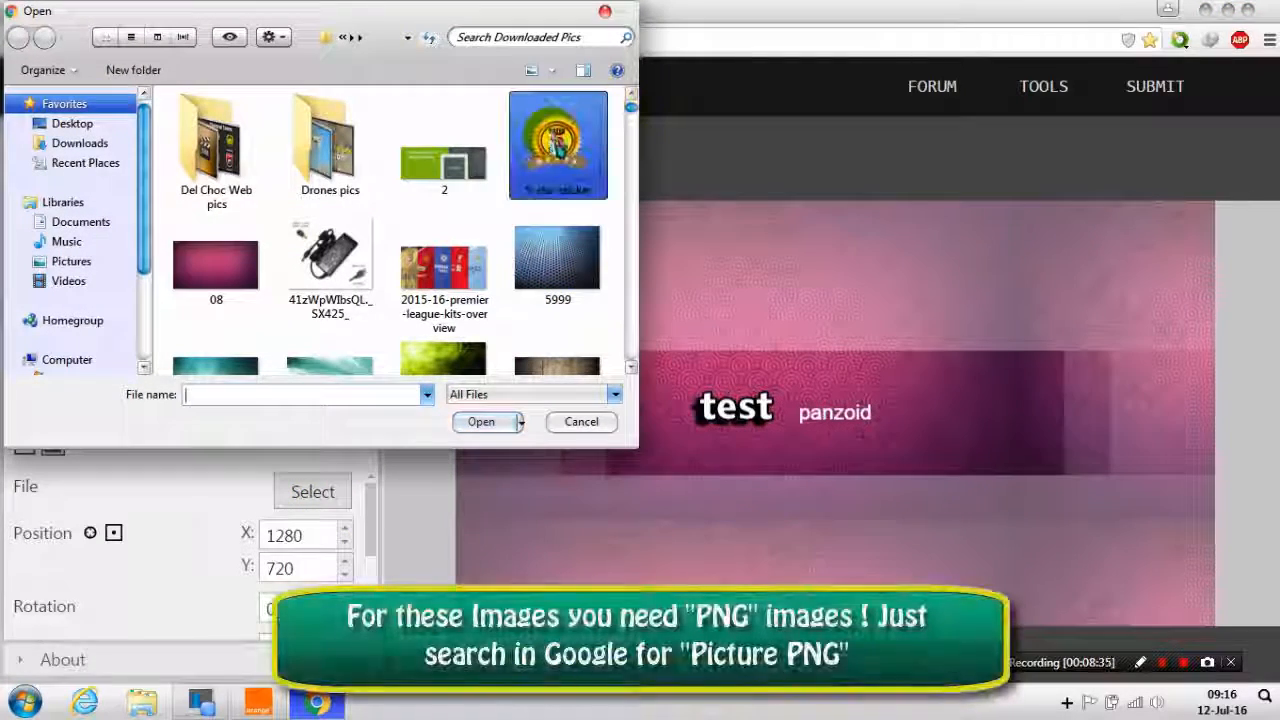
left_click(558, 144)
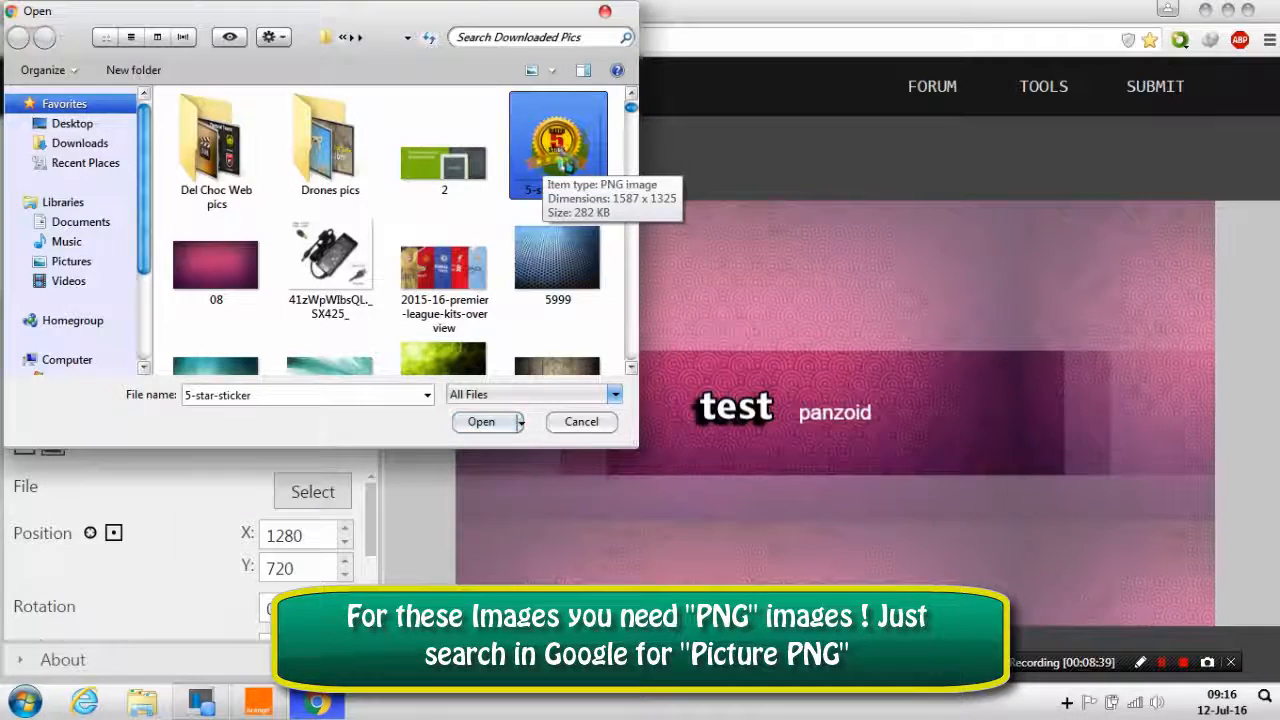
left_click(480, 420)
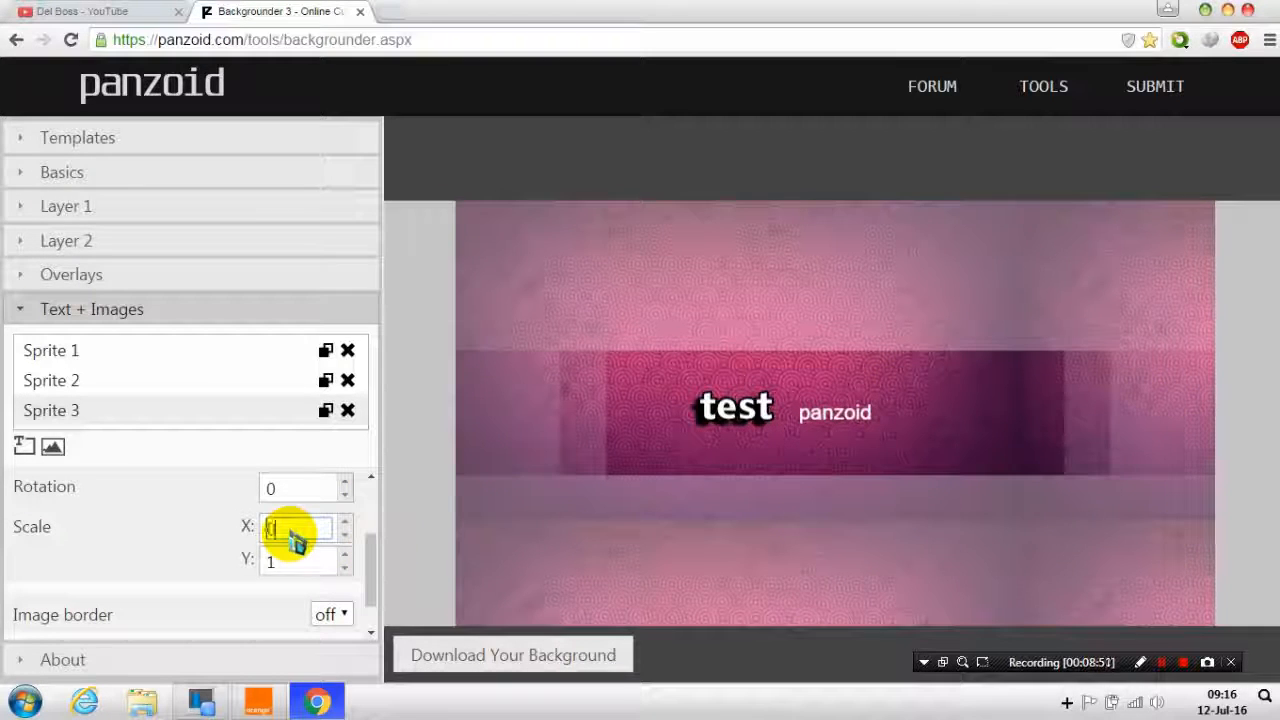
Step: Scale the 5-star sticker to 0.3 and enable its shadow with offset X -3, Y -4
type("0.3")
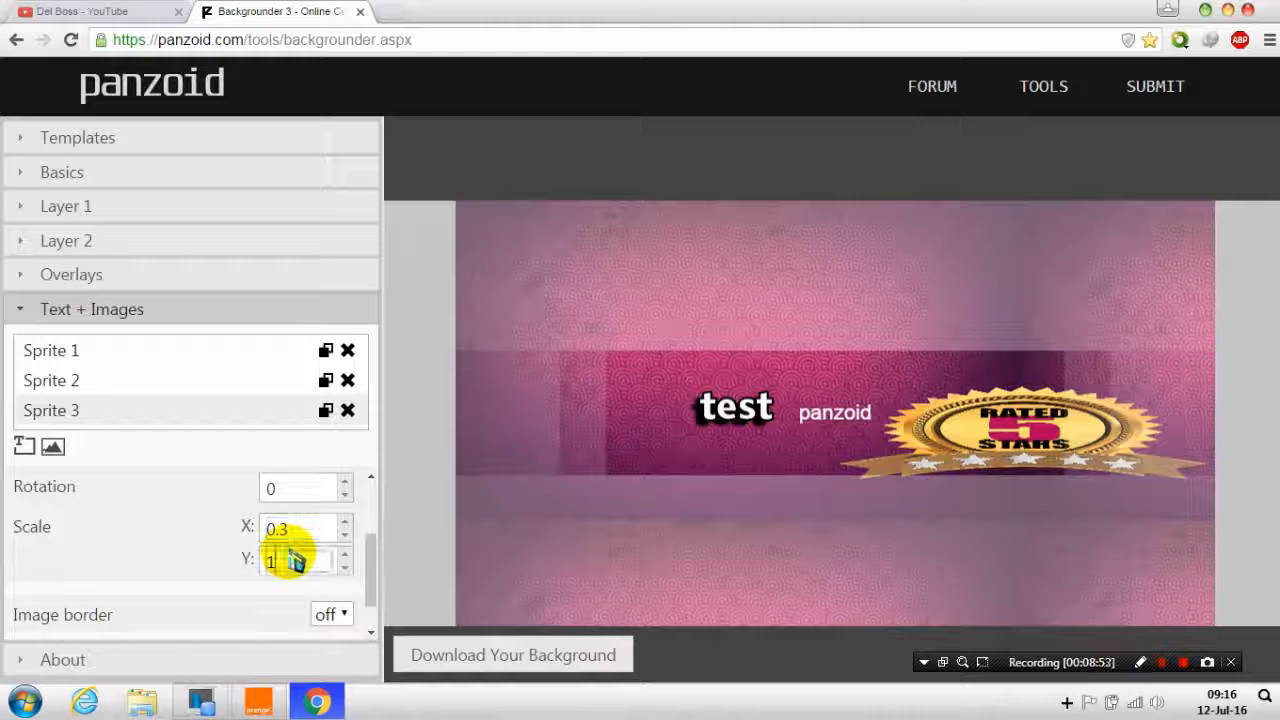
type("0.3")
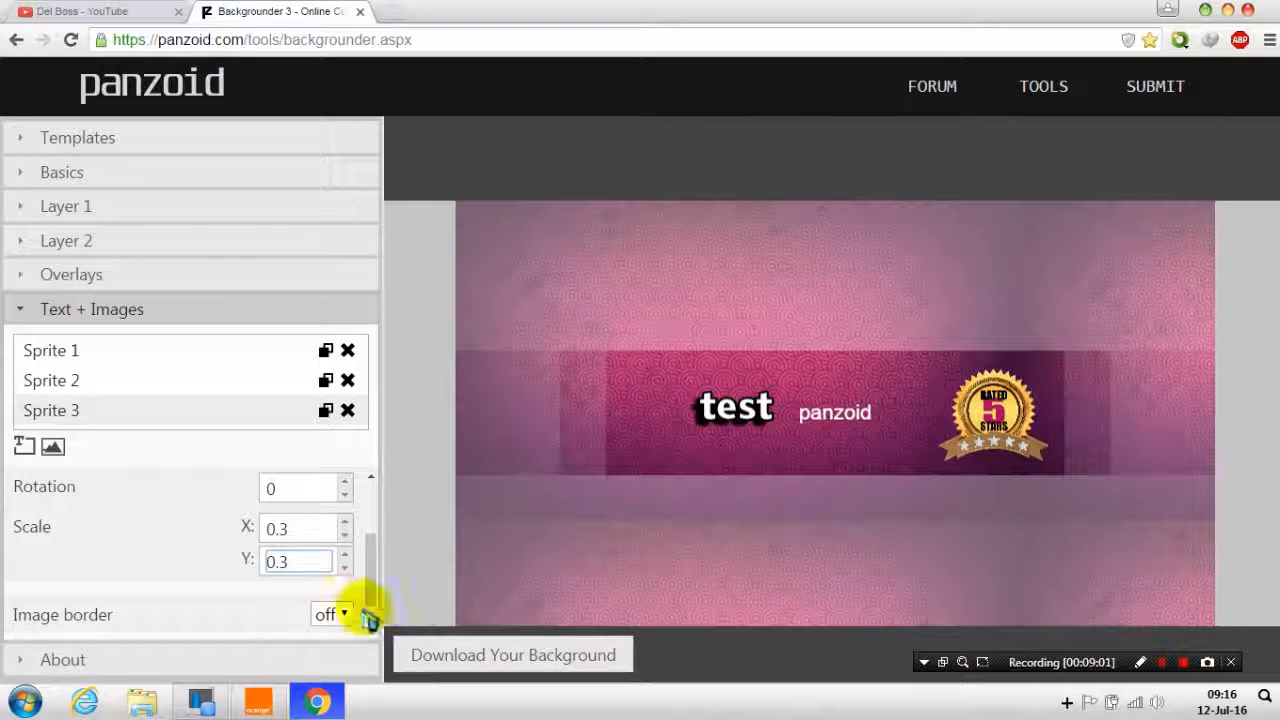
scroll("down", 3)
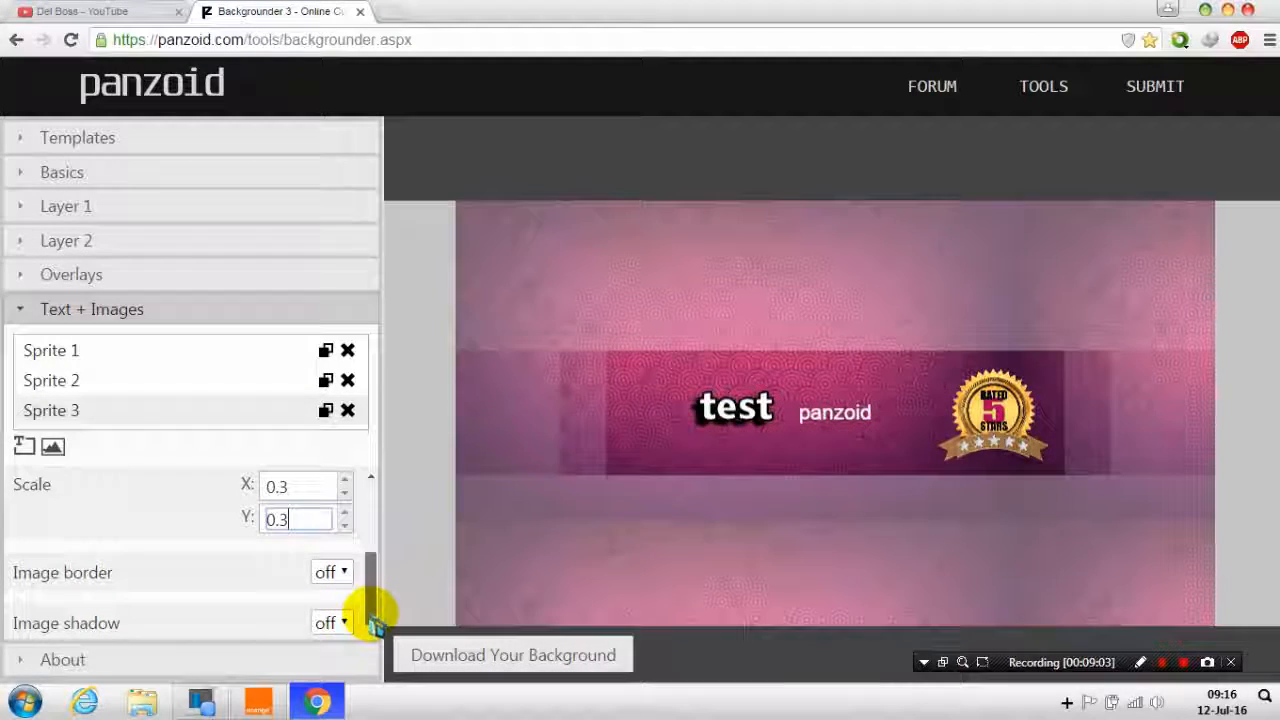
left_click(330, 622)
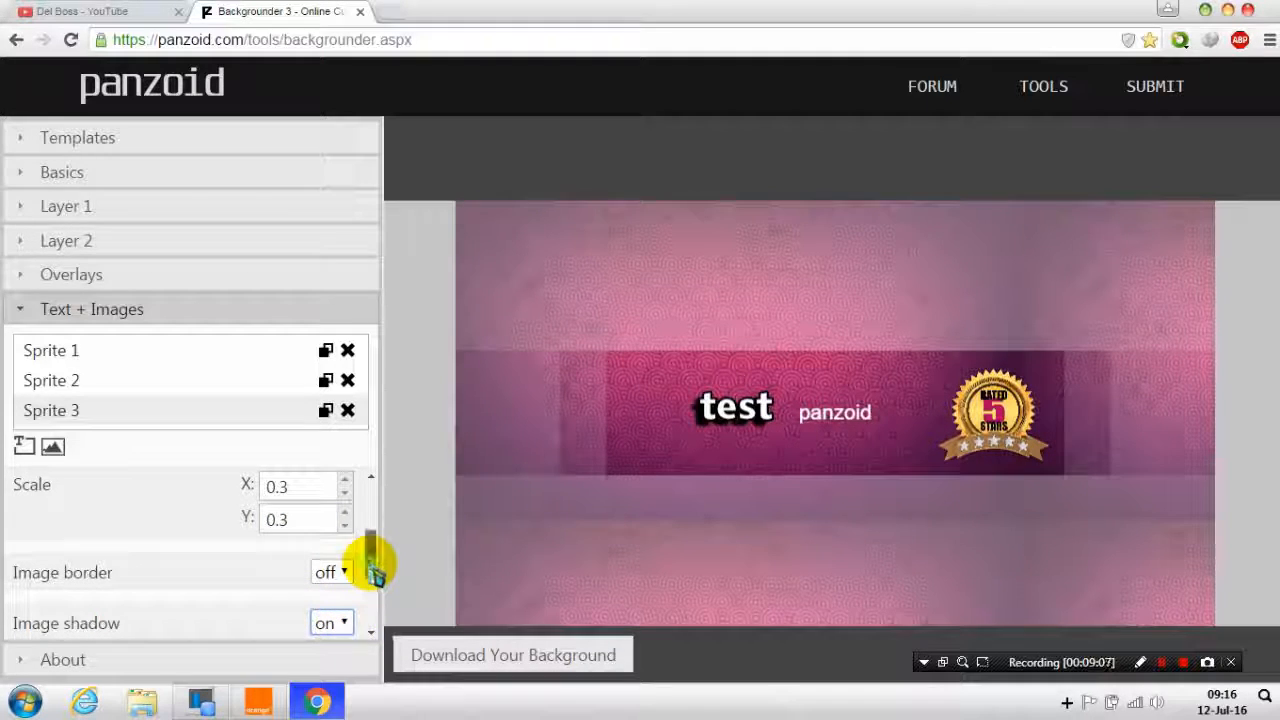
scroll("down", 3)
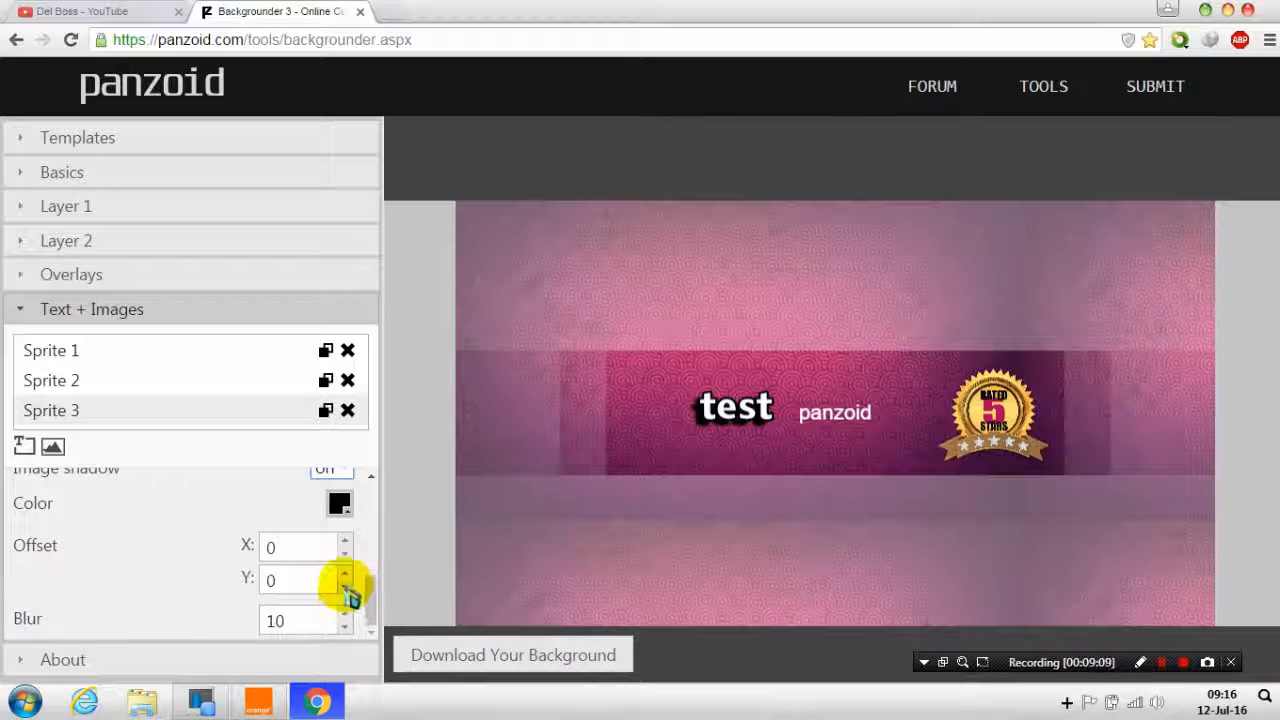
left_click(344, 588)
type("-3")
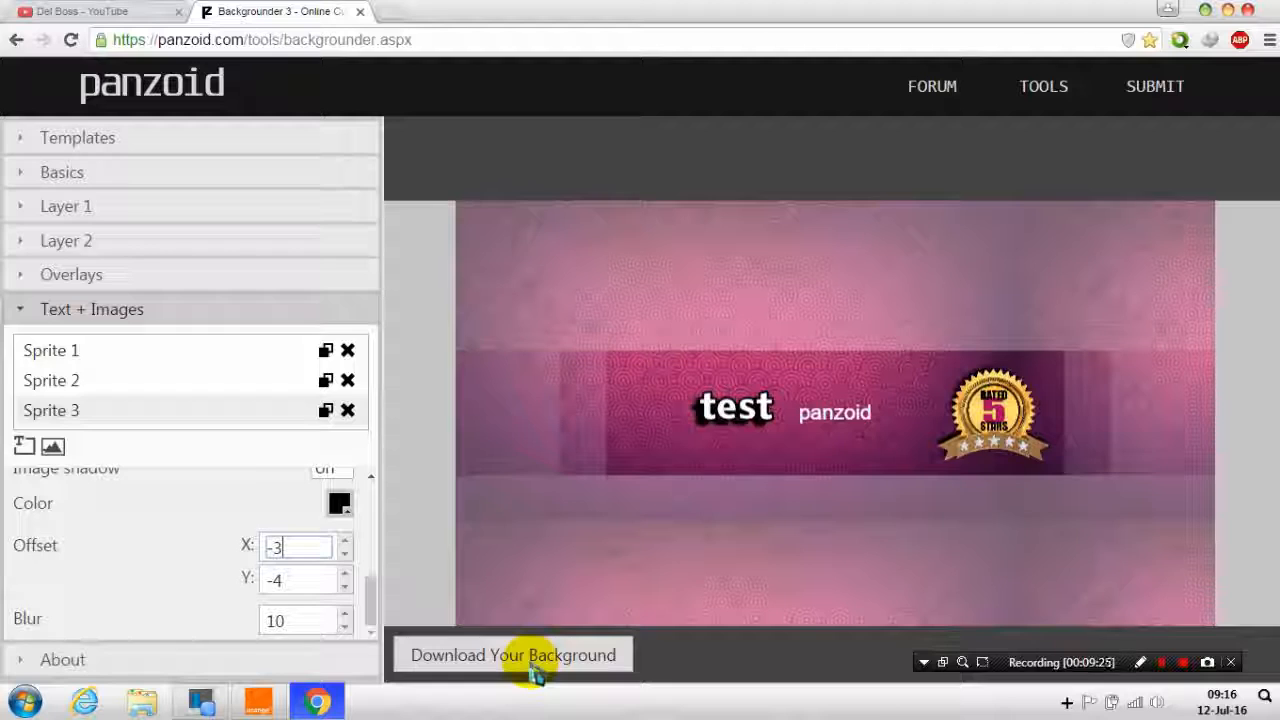
Step: Render the finished pink banner and download the image
left_click(512, 654)
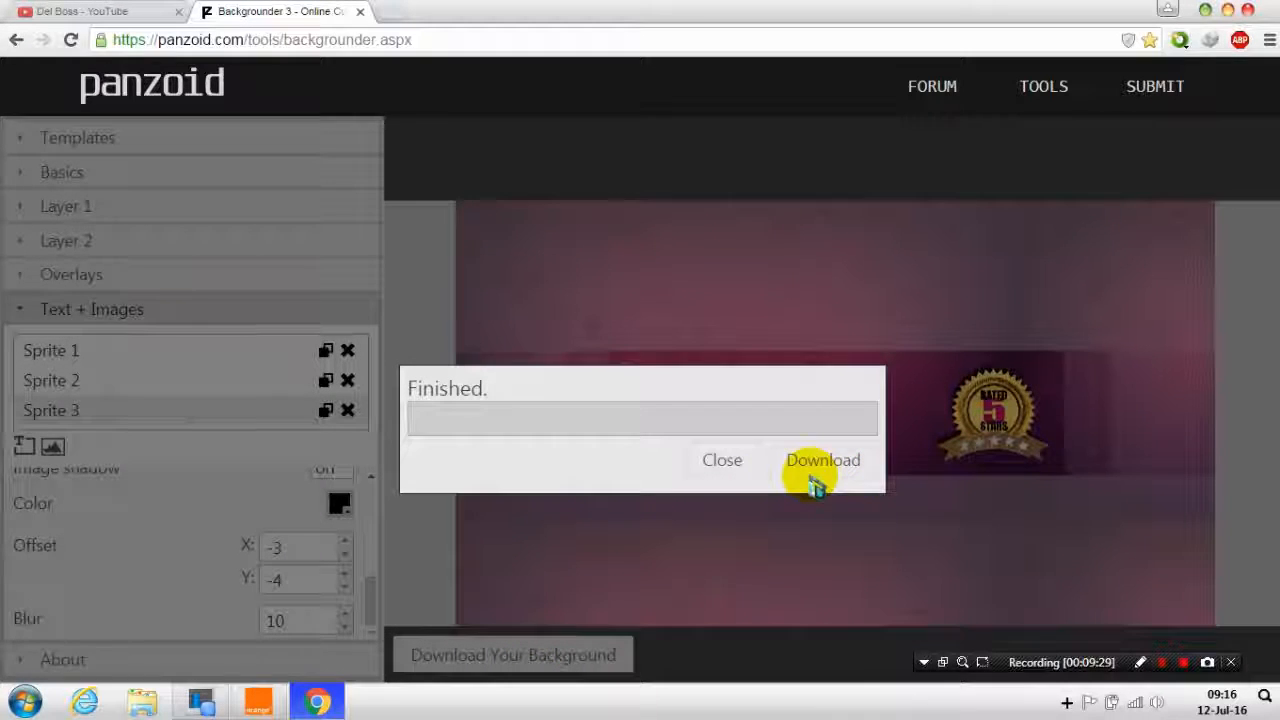
left_click(824, 460)
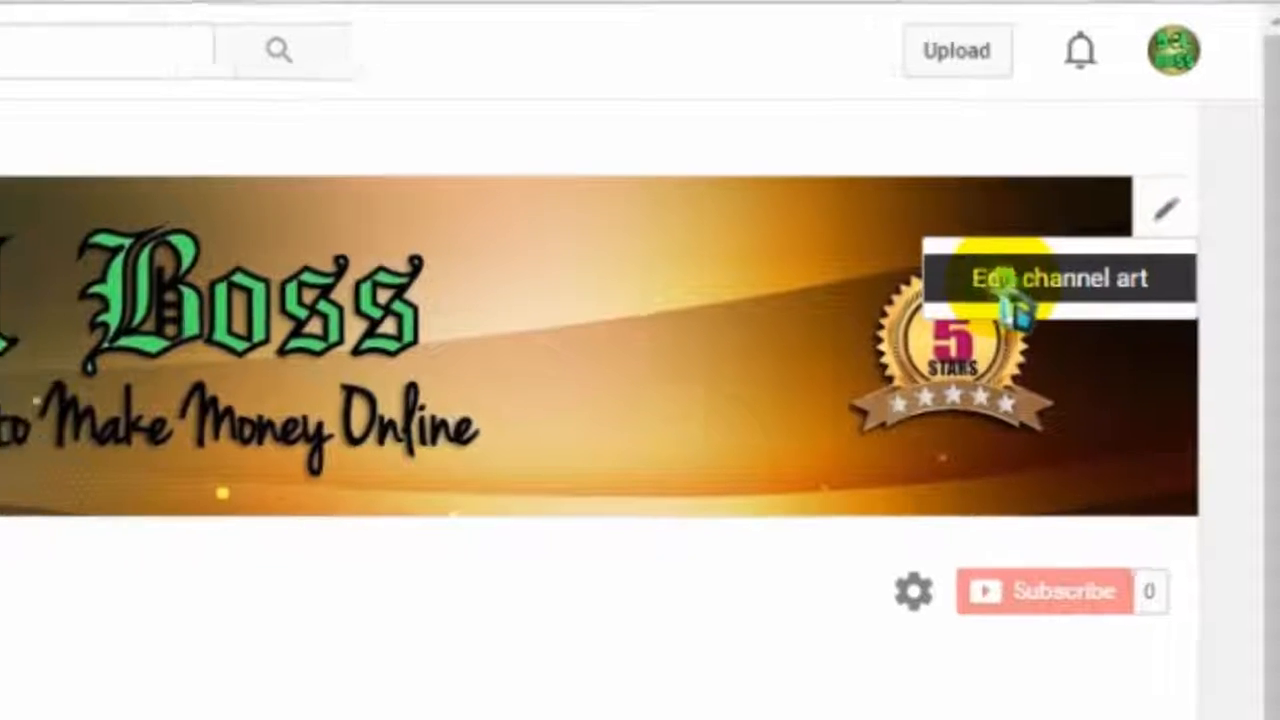
Step: Upload the backgrounder image from Downloads as new YouTube channel art
left_click(1060, 278)
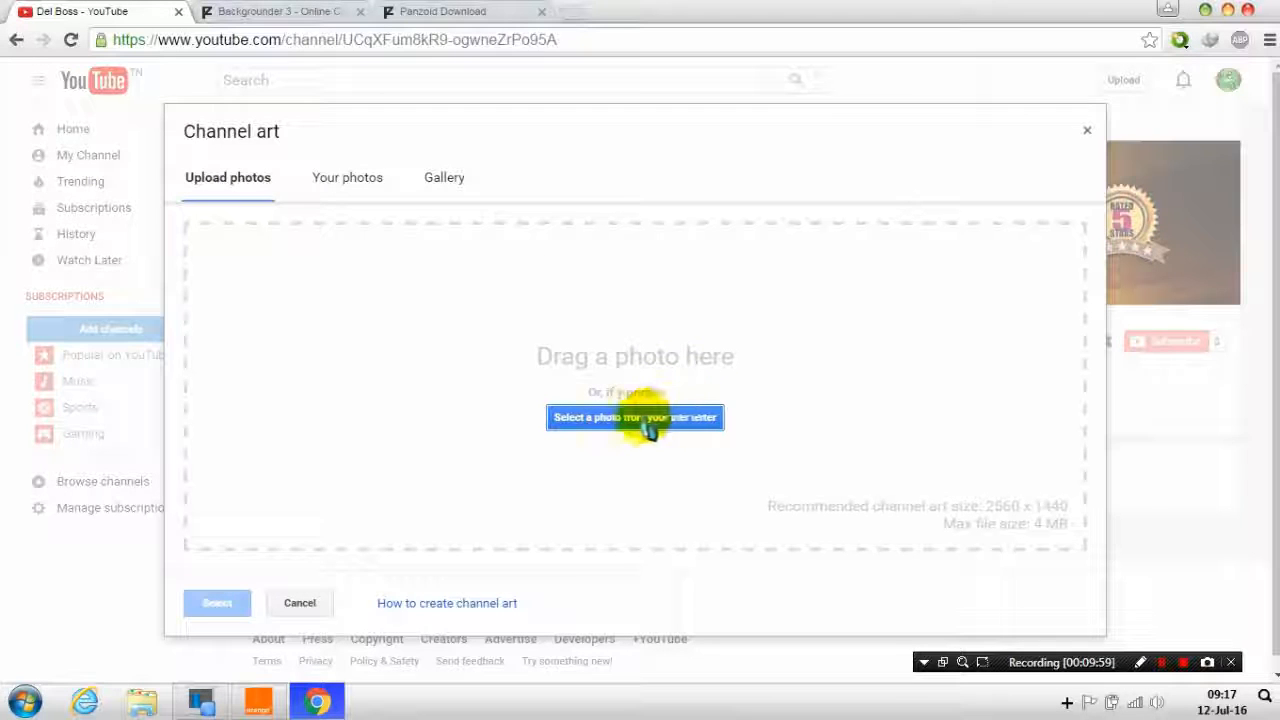
left_click(636, 418)
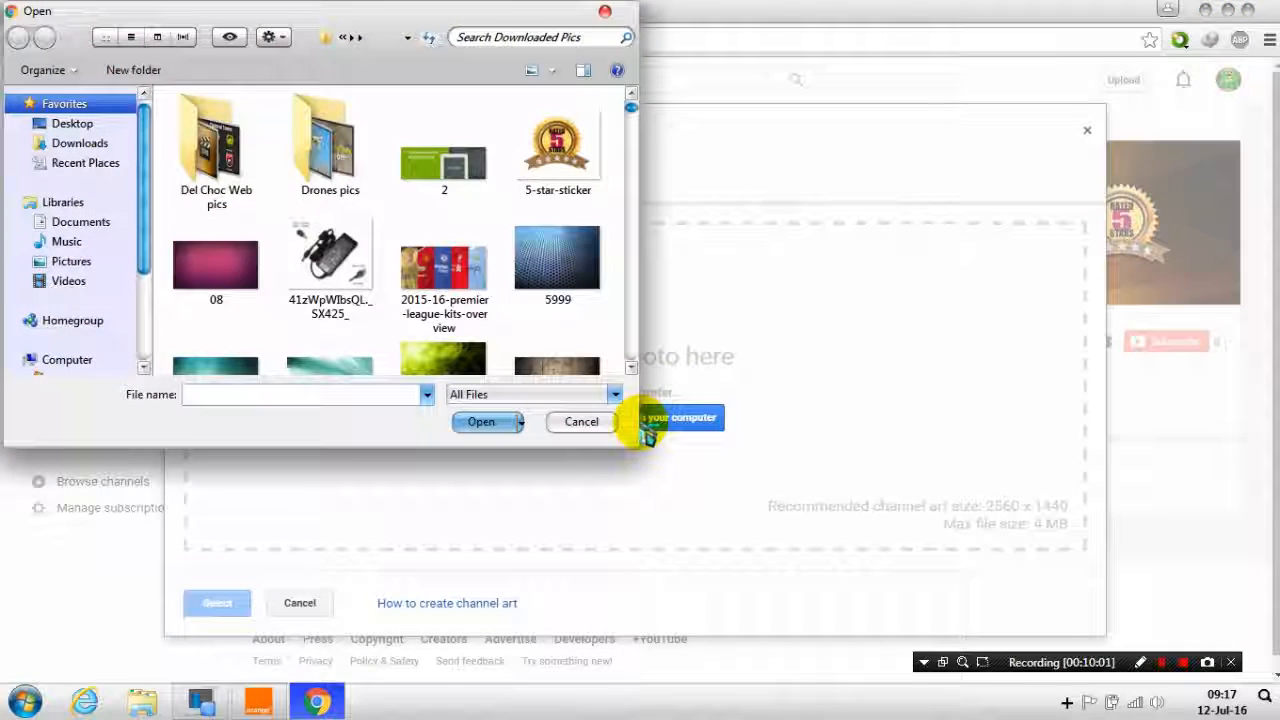
left_click(80, 144)
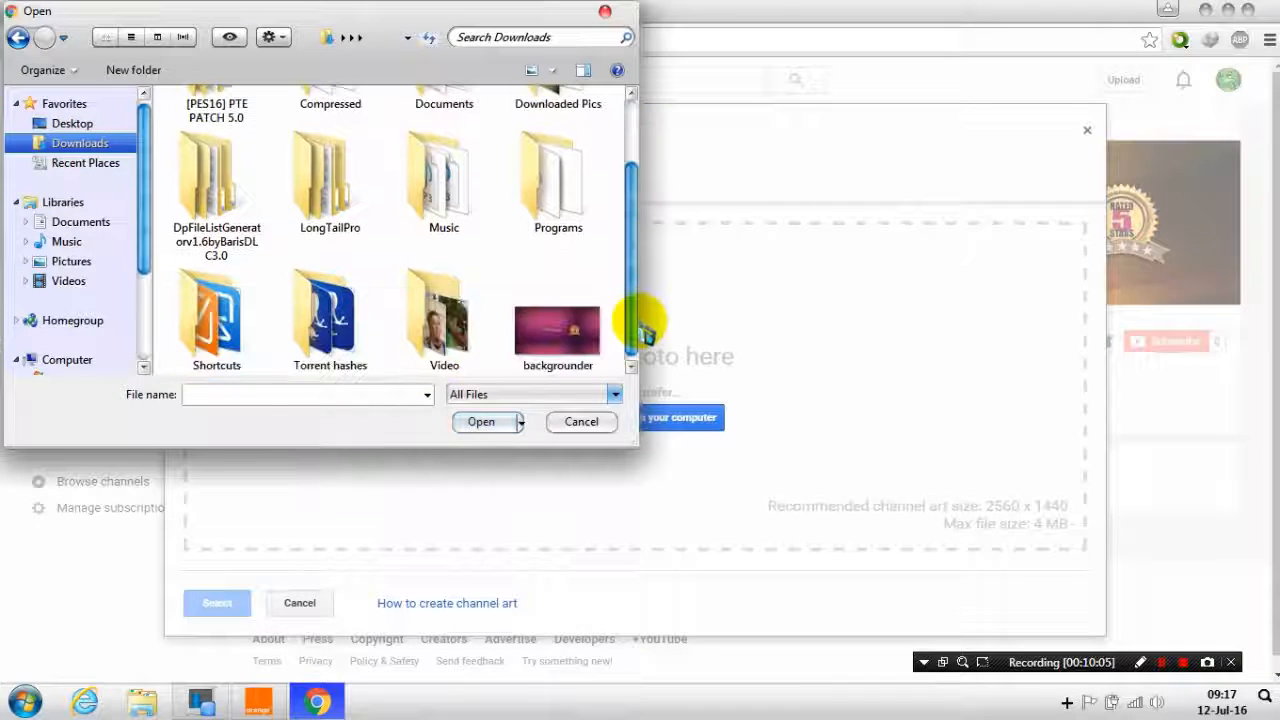
left_click(556, 316)
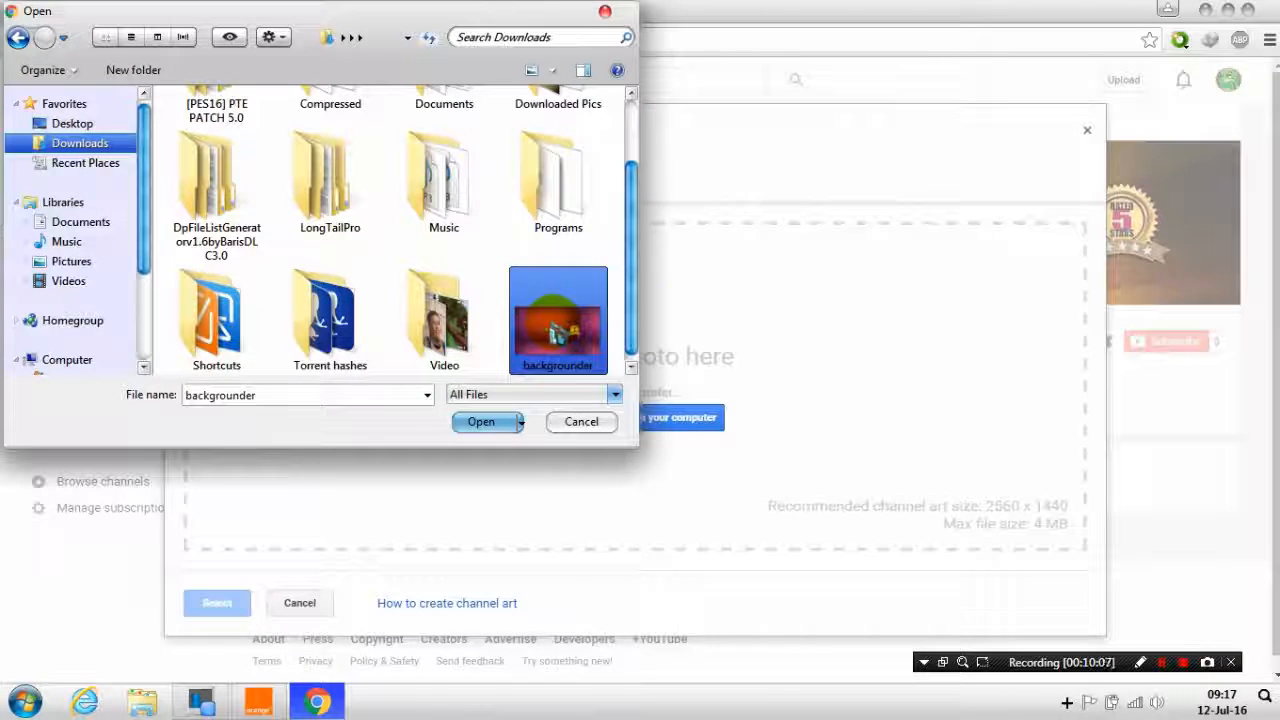
left_click(480, 420)
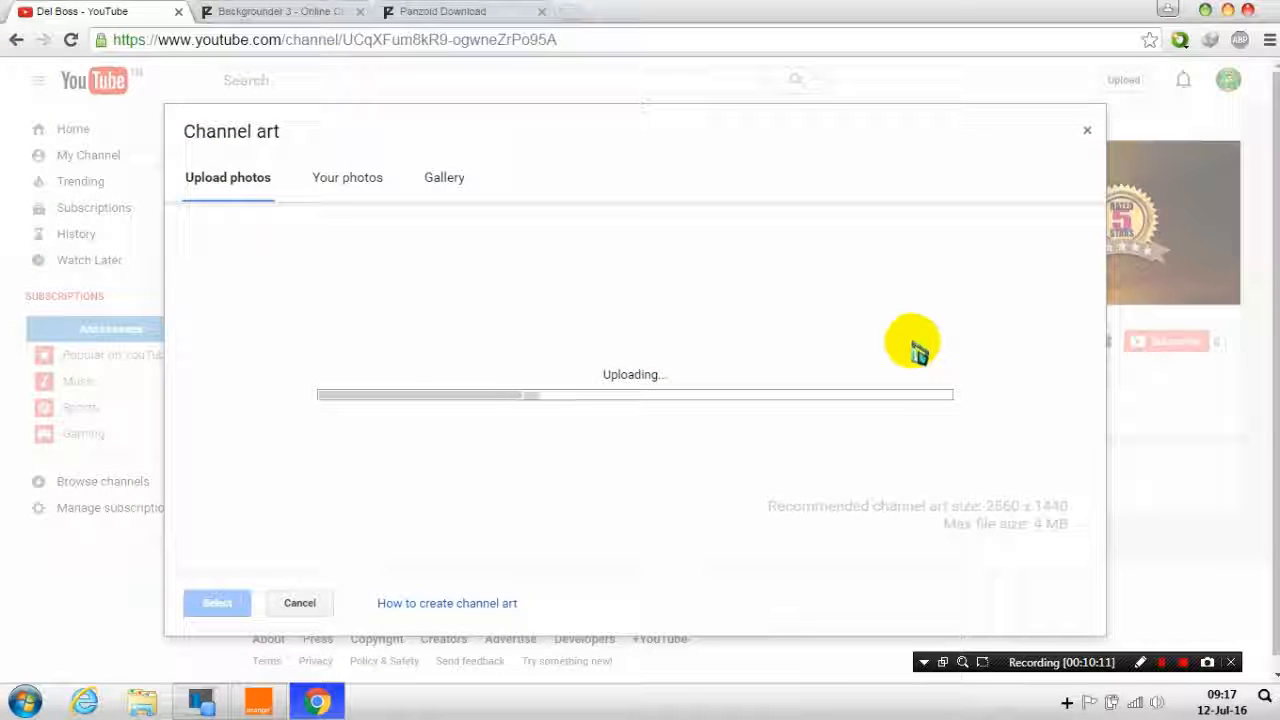
mouse_move(1010, 364)
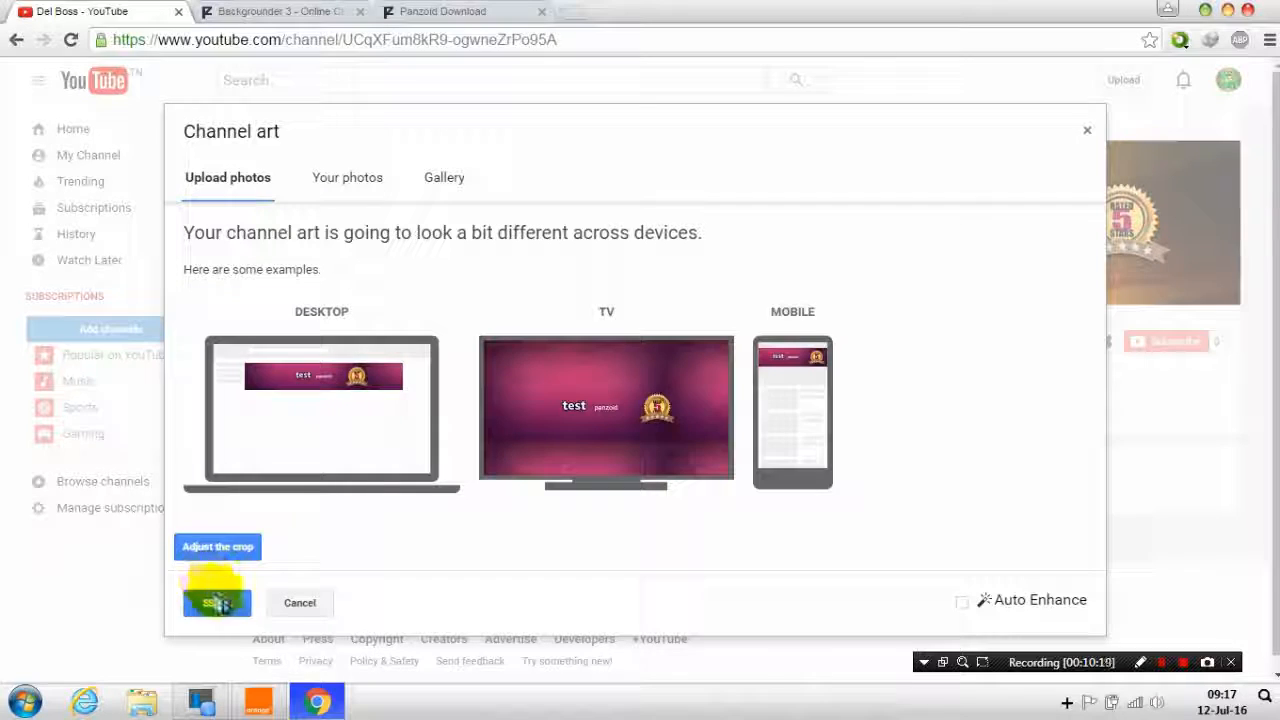
Step: Apply the uploaded pink banner as the channel art
left_click(216, 602)
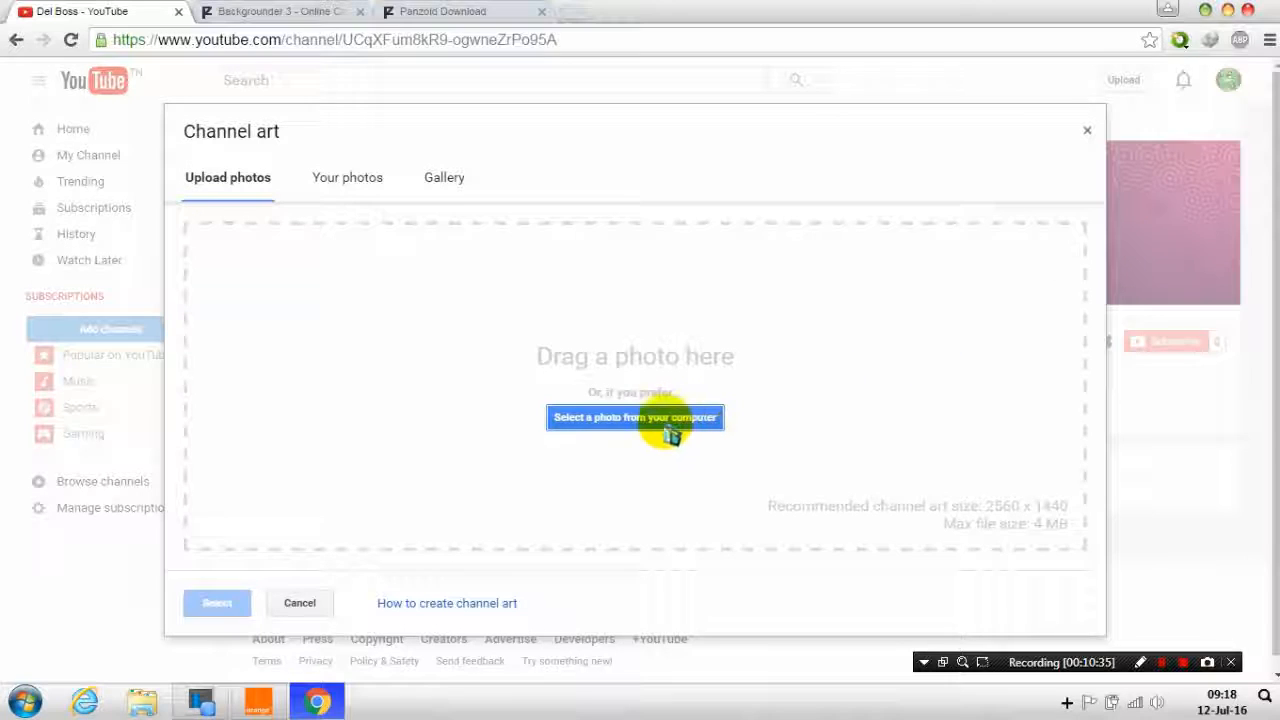
Step: Upload the orange backgrounder (17) image from Del Choc Web pics as channel art
left_click(636, 418)
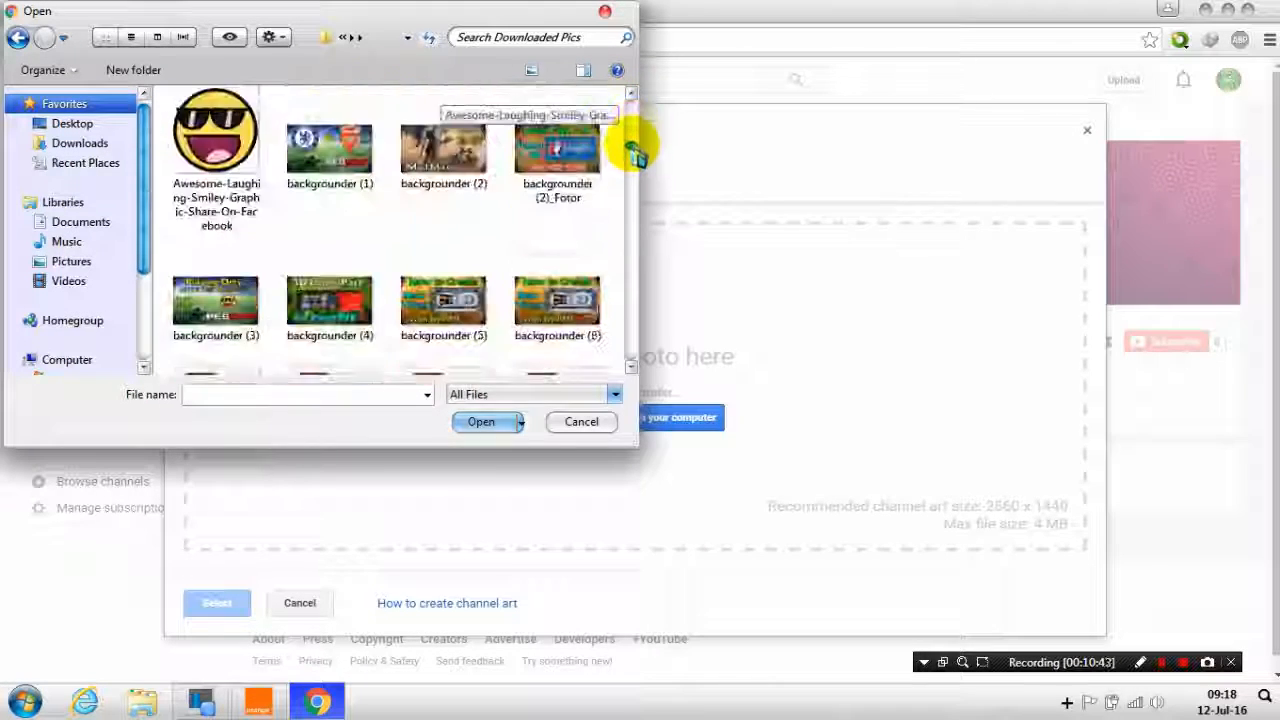
scroll("down", 3)
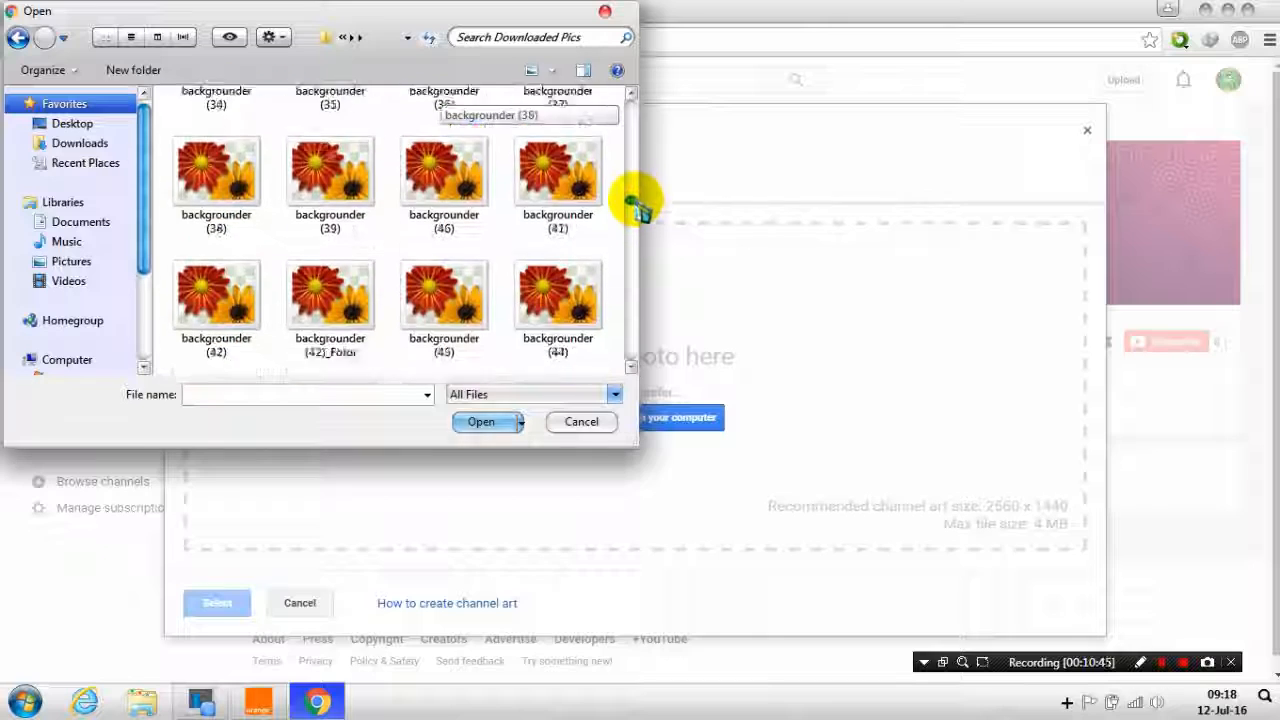
scroll("down", 3)
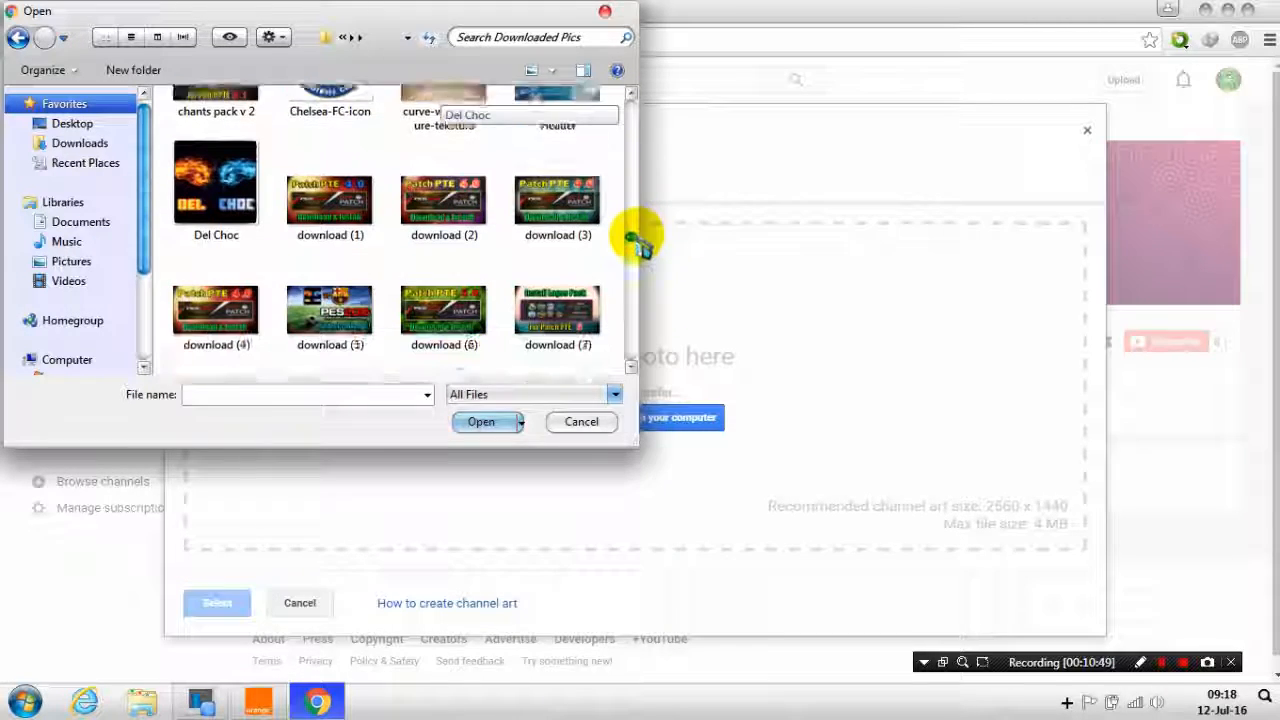
scroll("down", 3)
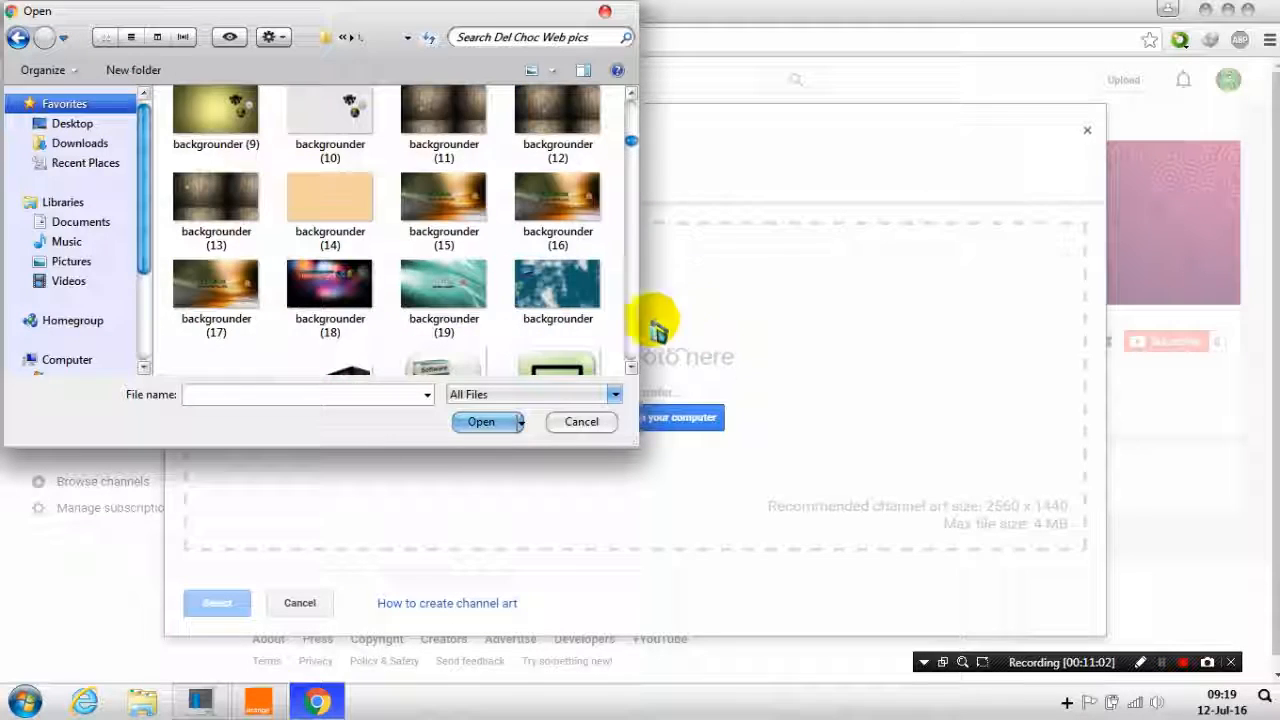
left_click(216, 290)
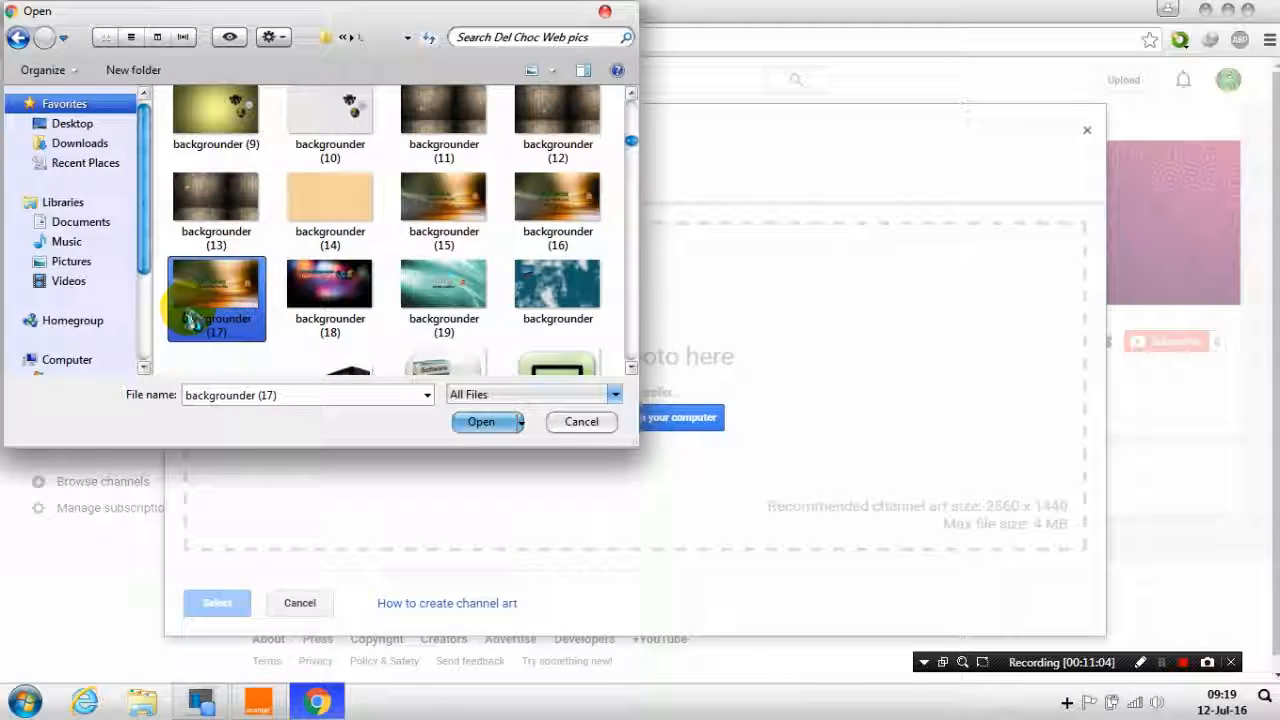
left_click(480, 420)
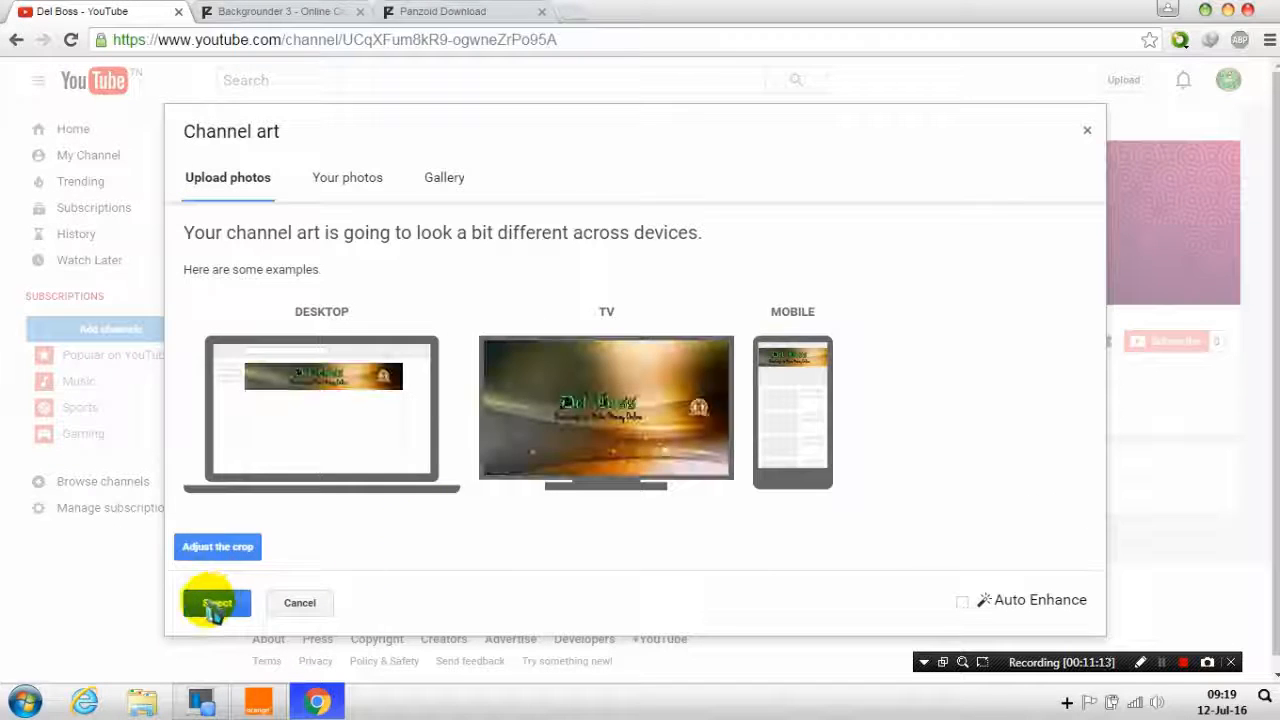
Step: Apply the Del Boss banner as channel art and return to the Panzoid tab
left_click(216, 602)
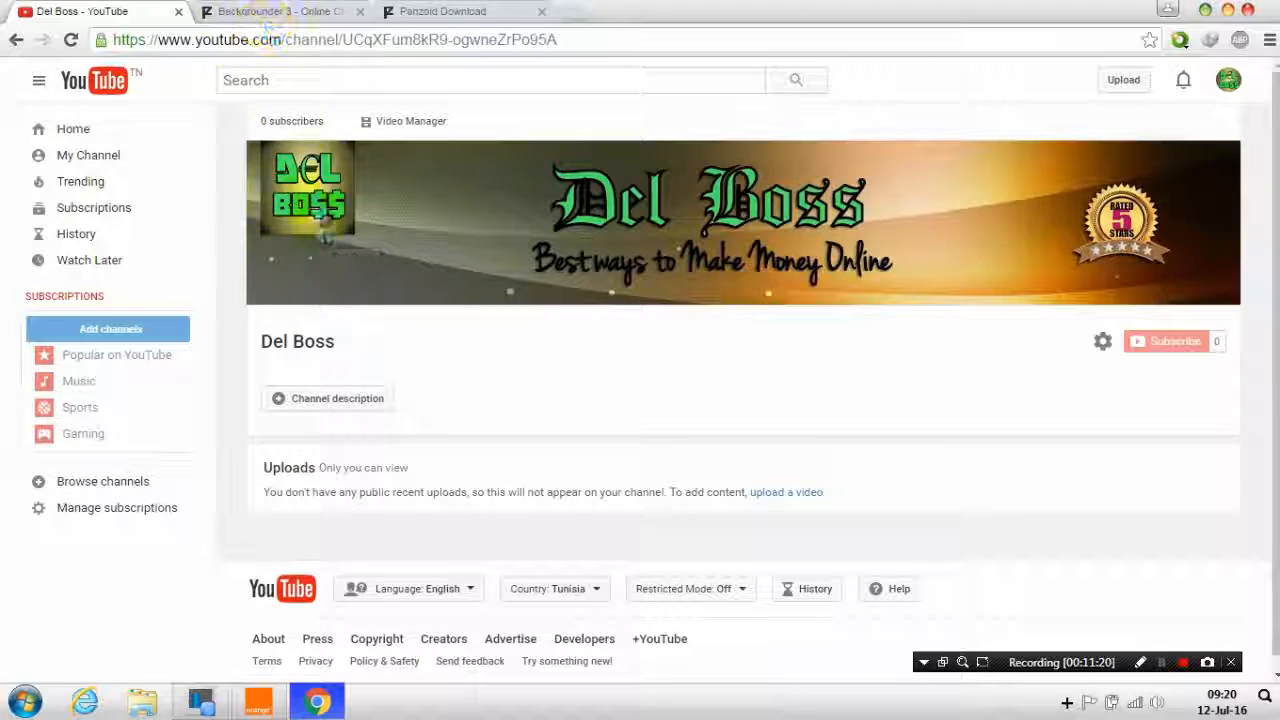
left_click(280, 12)
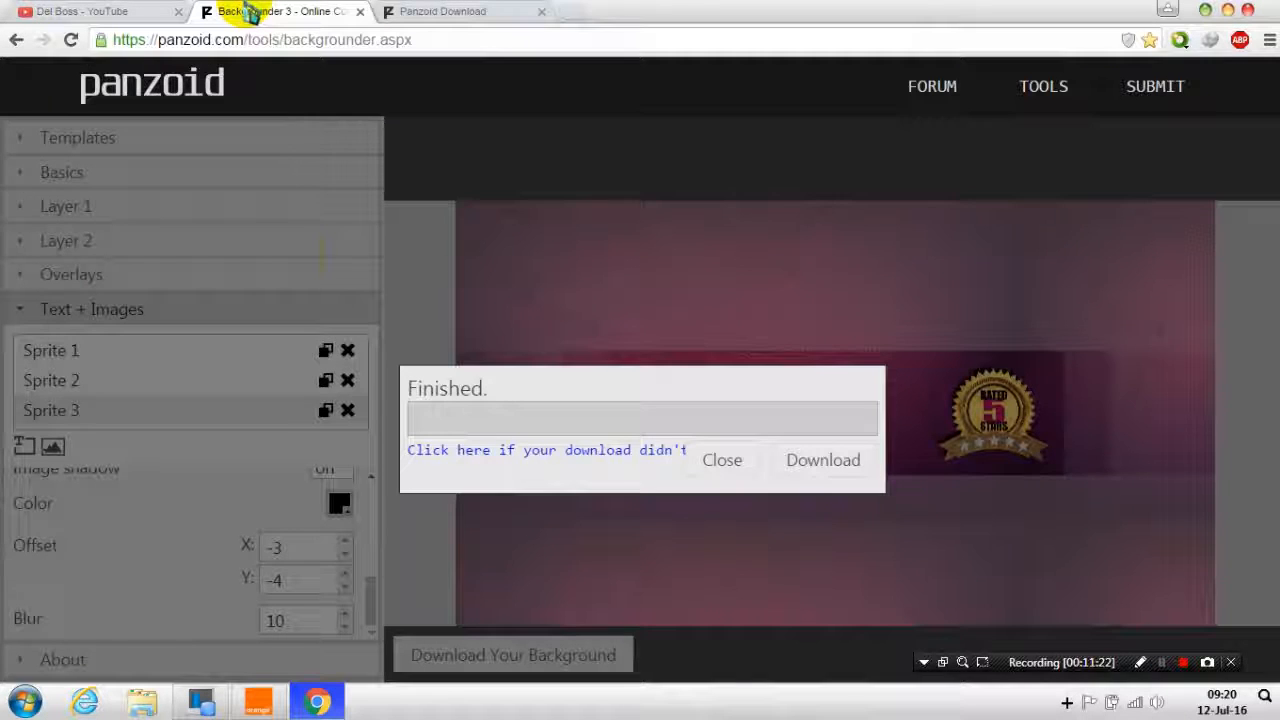
Step: Set the background Type to YouTube Channel Avatar, then return to the YouTube channel
left_click(722, 460)
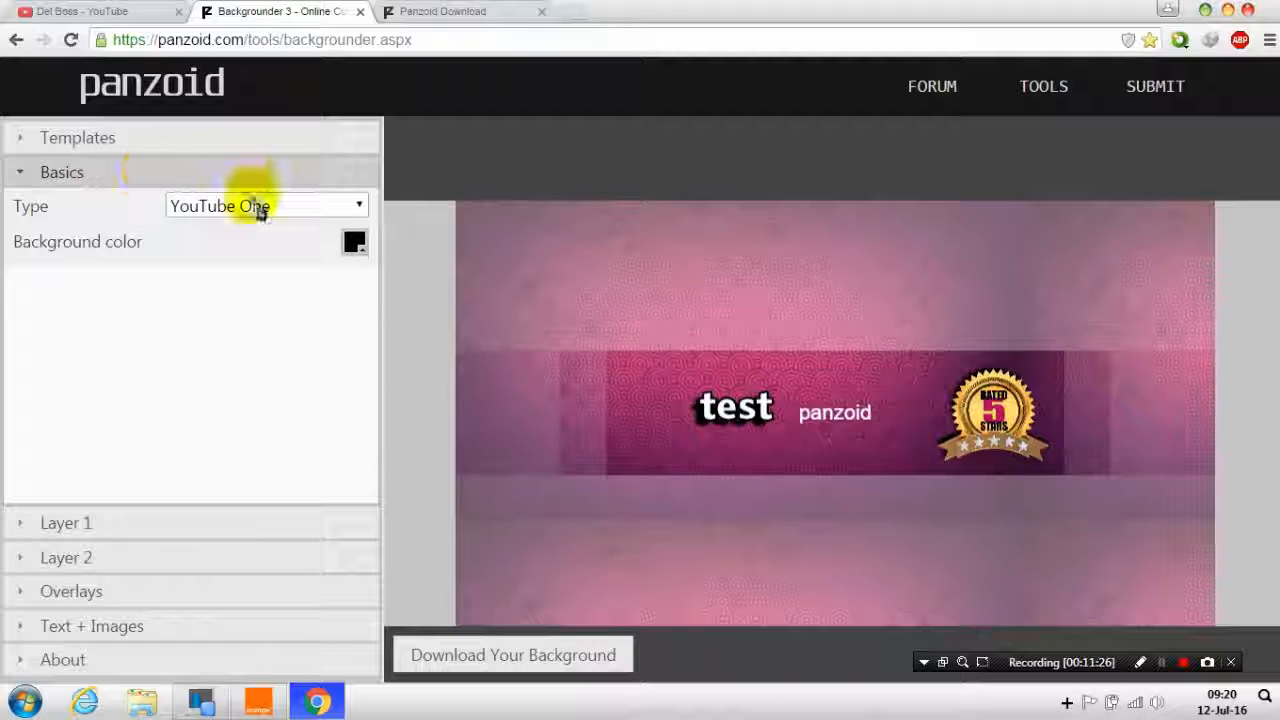
left_click(264, 204)
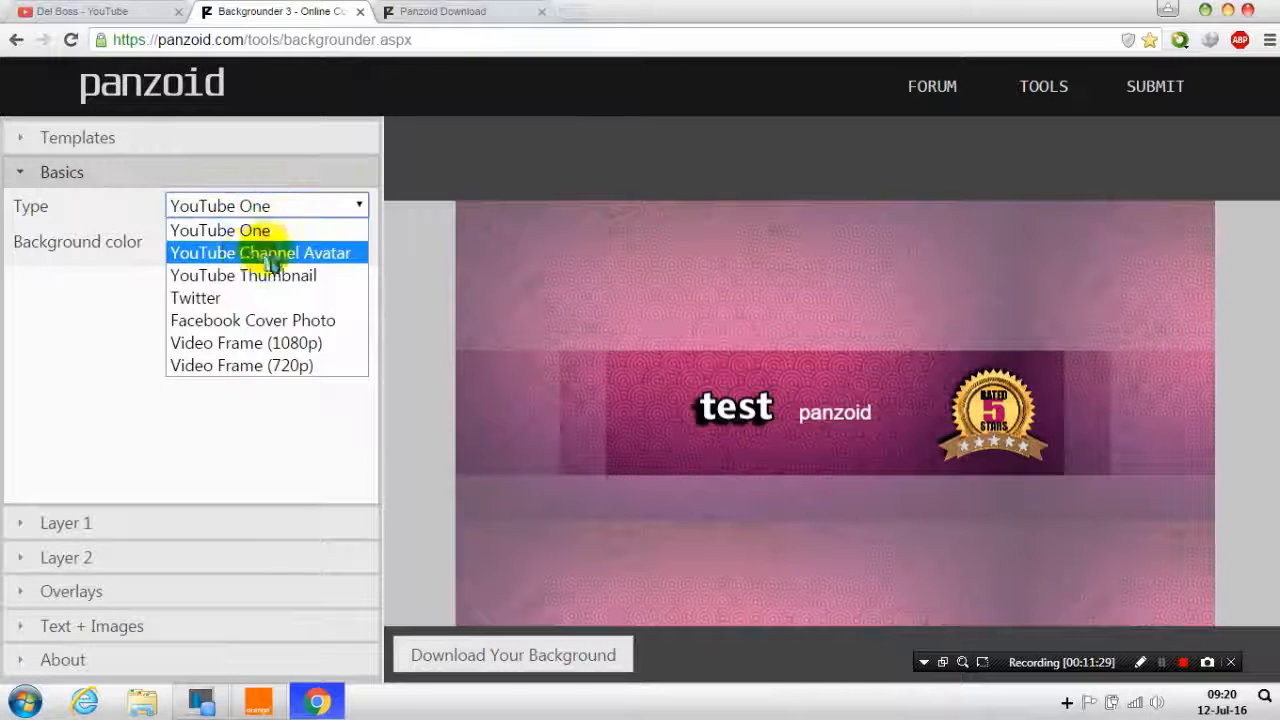
left_click(260, 252)
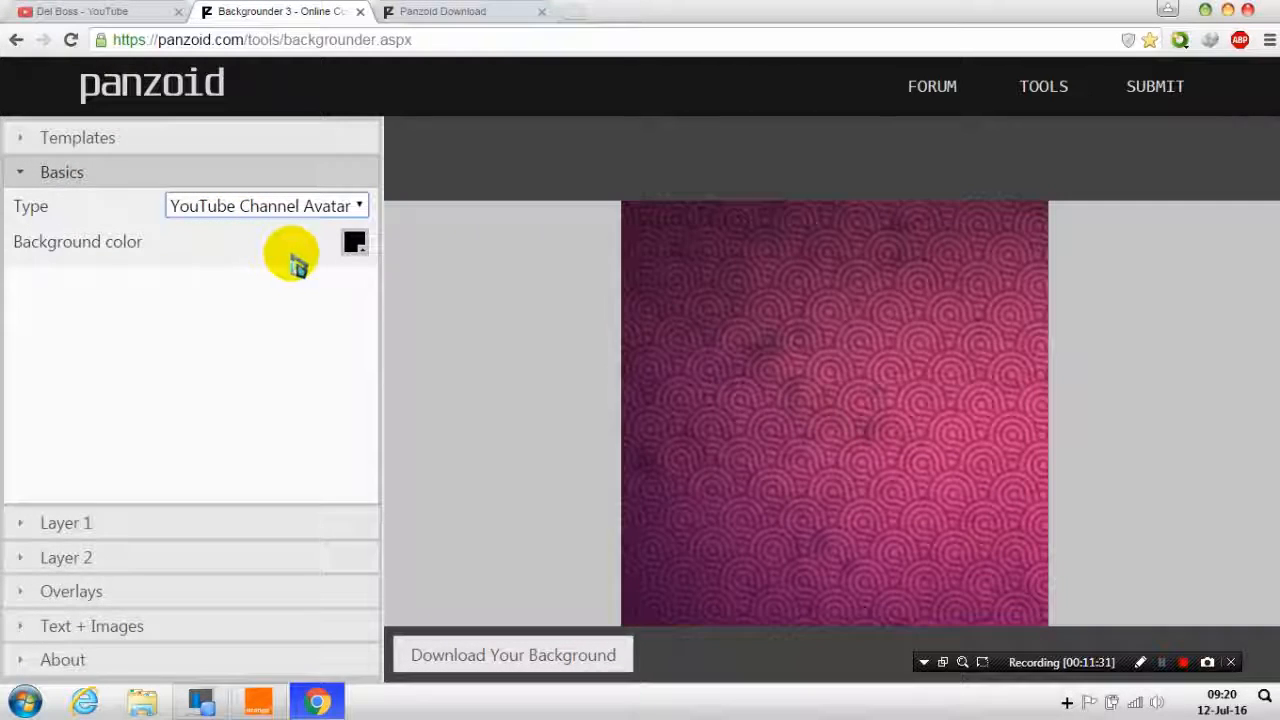
mouse_move(676, 414)
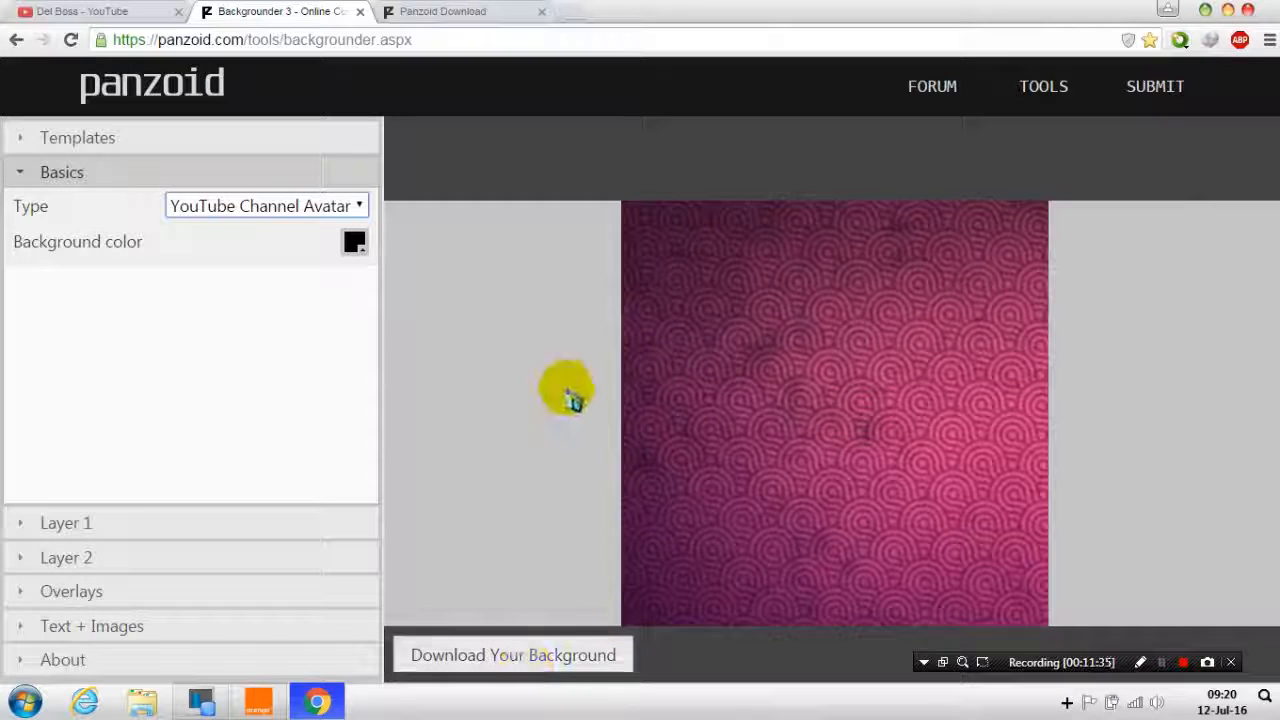
left_click(90, 12)
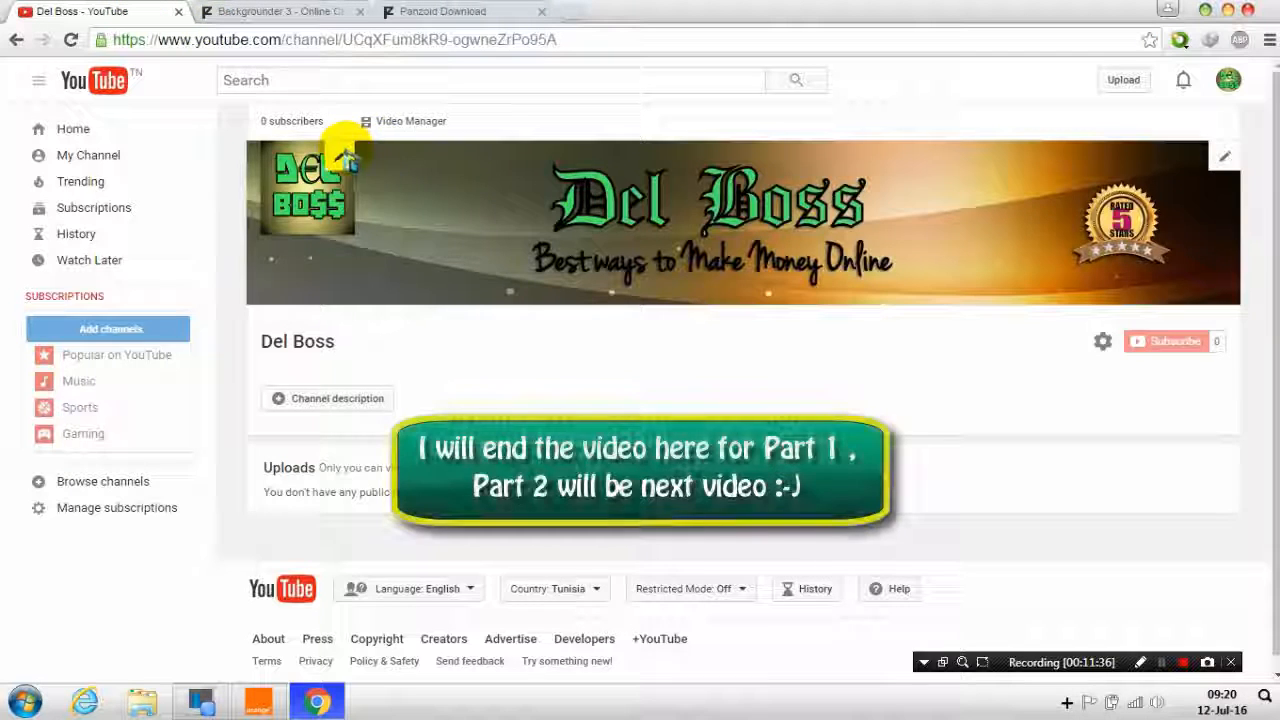